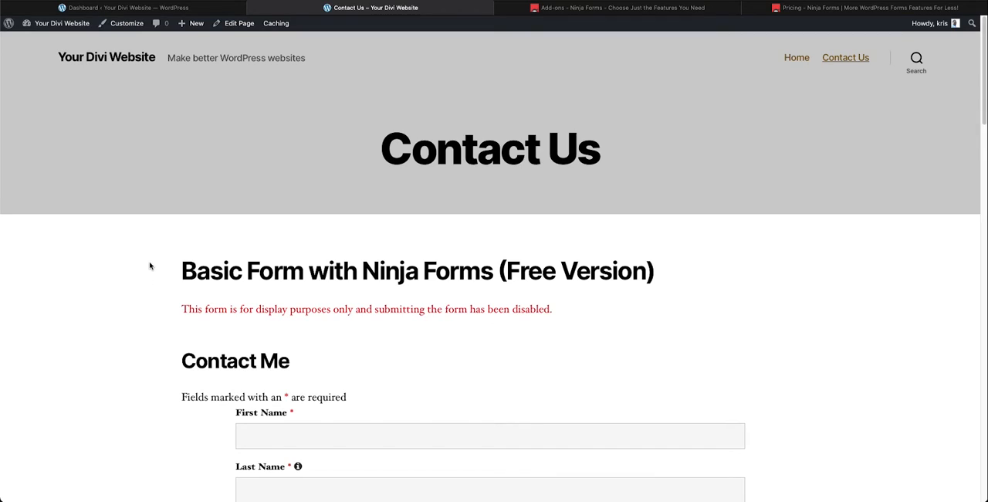
pyautogui.moveTo(327, 173)
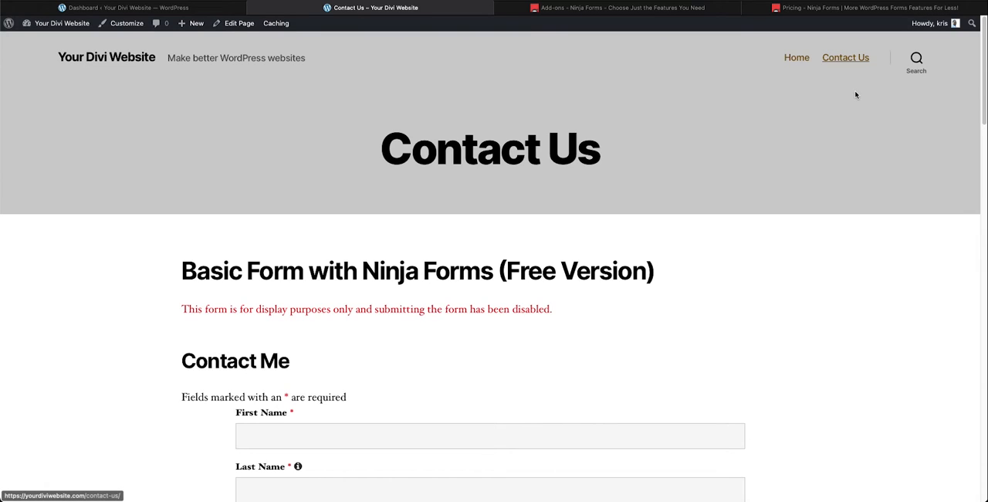
# - Scroll down the Contact Us page to the Advanced Multi-part Form example
pyautogui.scroll(-3)
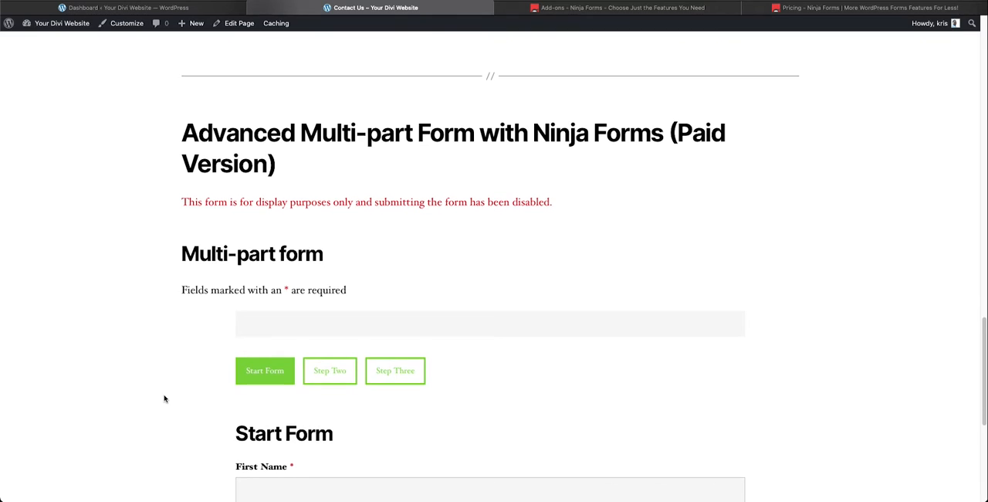
pyautogui.scroll(-3)
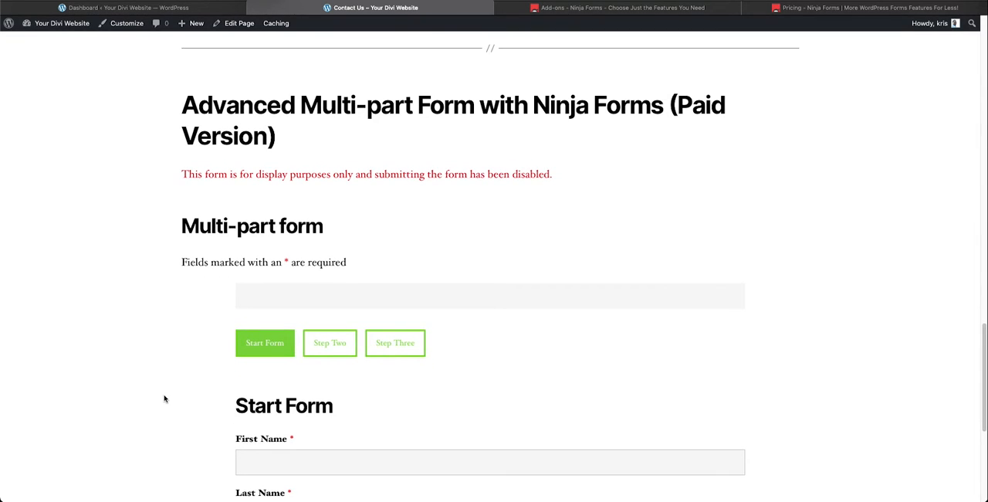
pyautogui.scroll(-3)
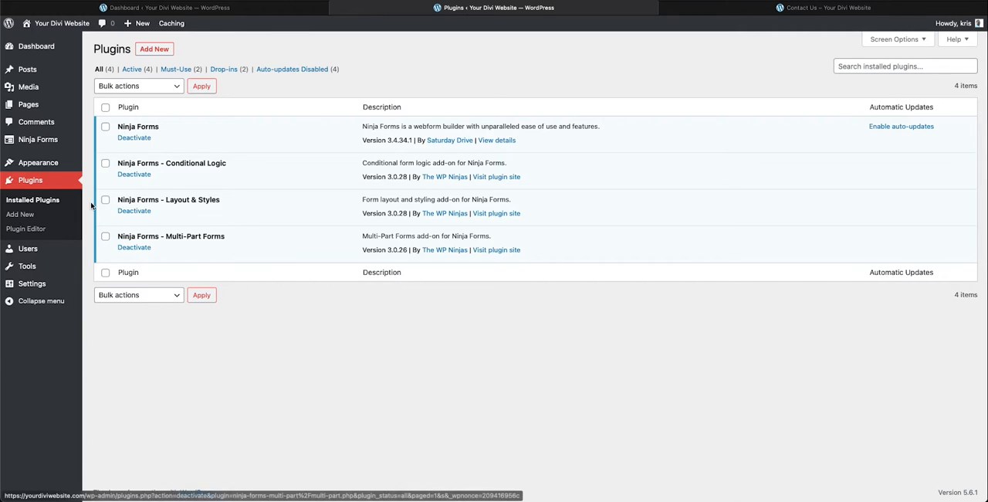
pyautogui.moveTo(237, 141)
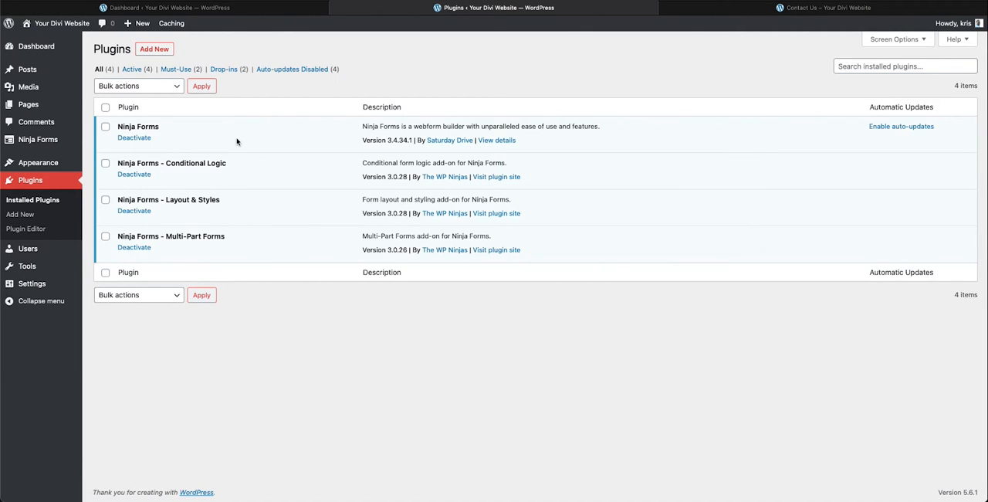
pyautogui.moveTo(242, 144)
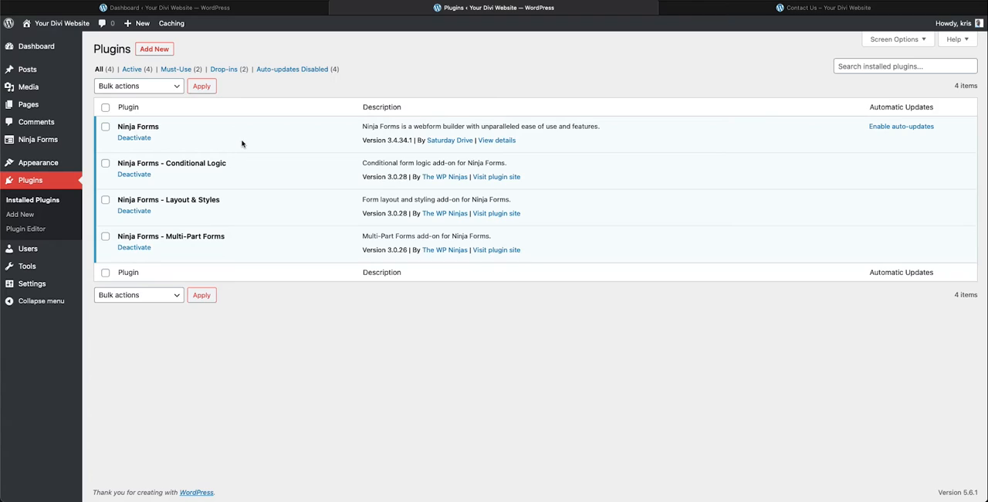
pyautogui.moveTo(284, 141)
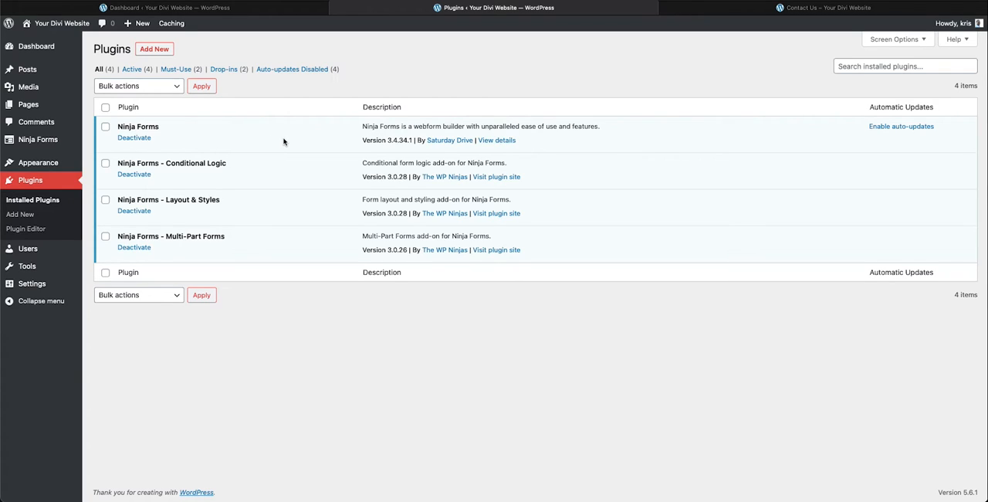
pyautogui.moveTo(287, 139)
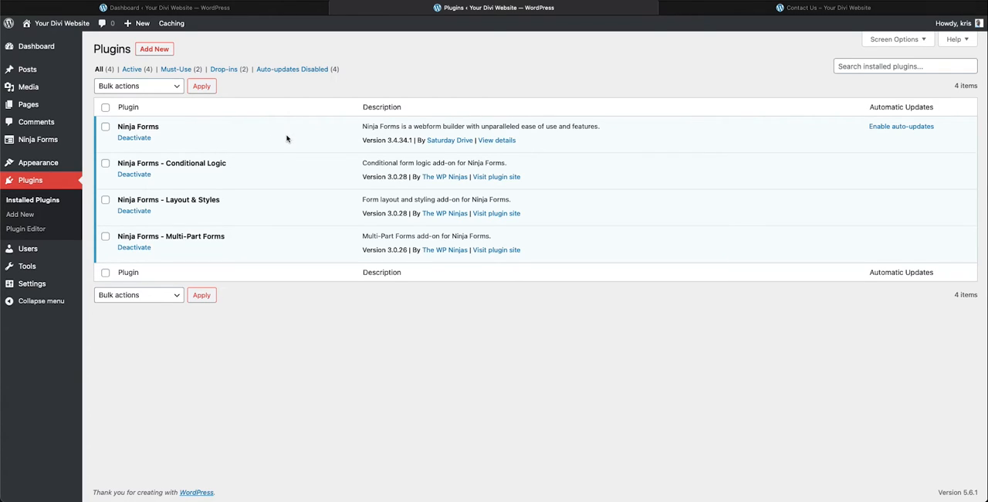
pyautogui.moveTo(235, 244)
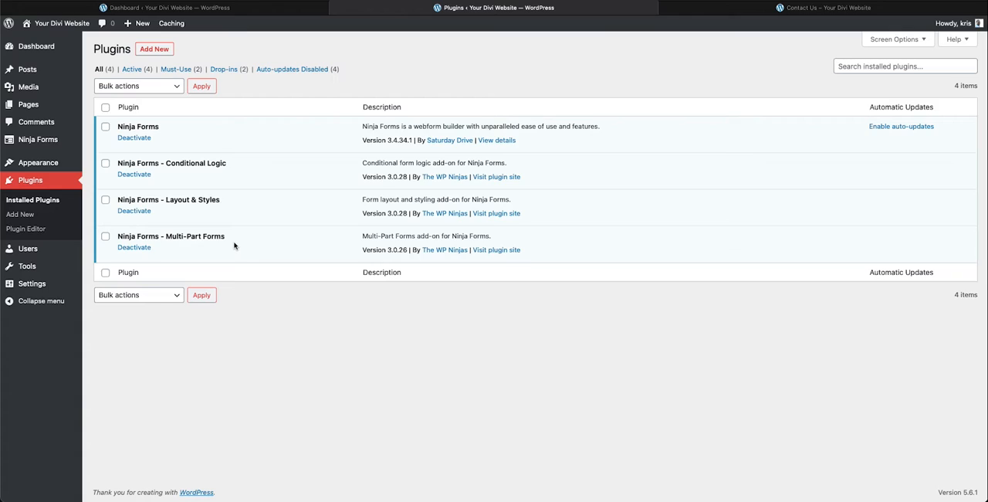
pyautogui.moveTo(195, 246)
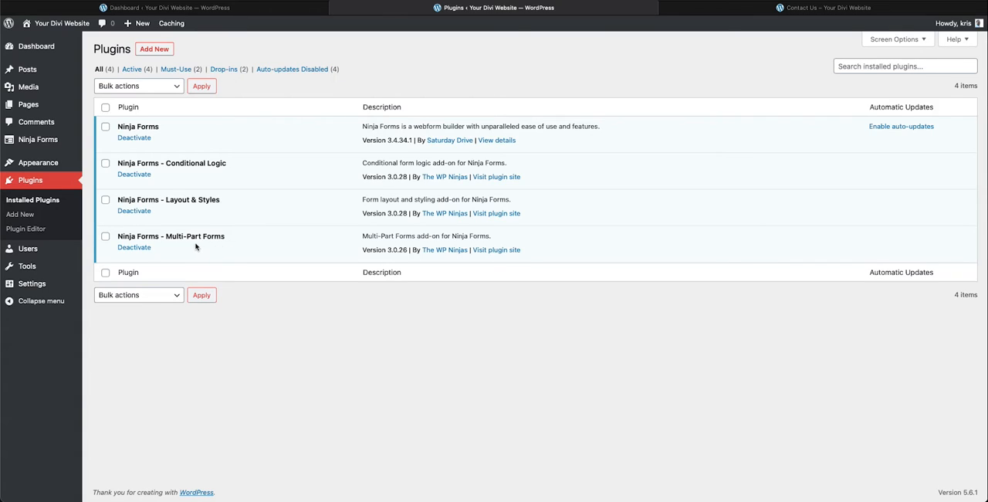
pyautogui.moveTo(185, 249)
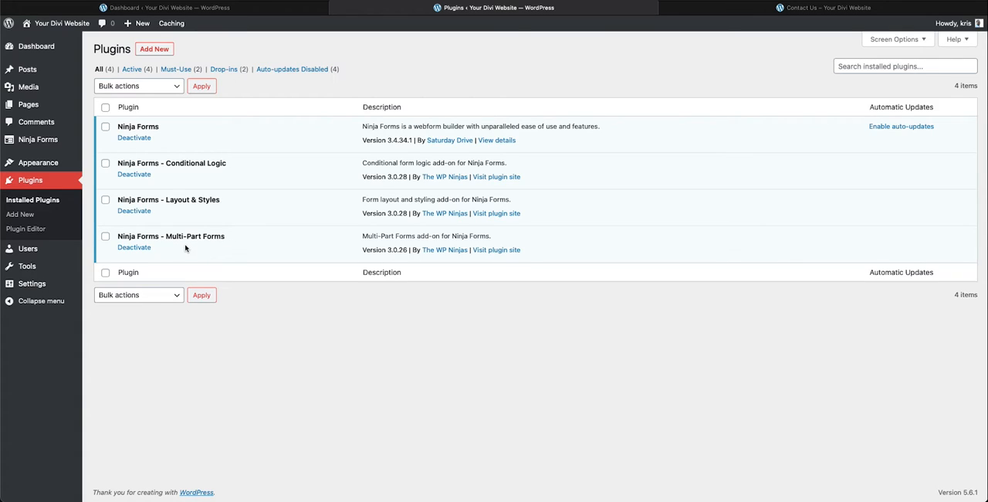
pyautogui.moveTo(168, 247)
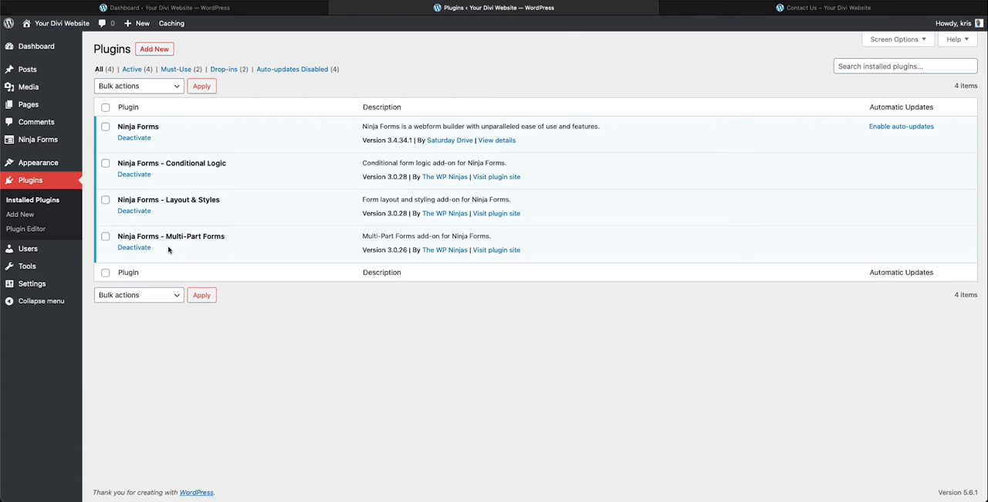
pyautogui.moveTo(133, 247)
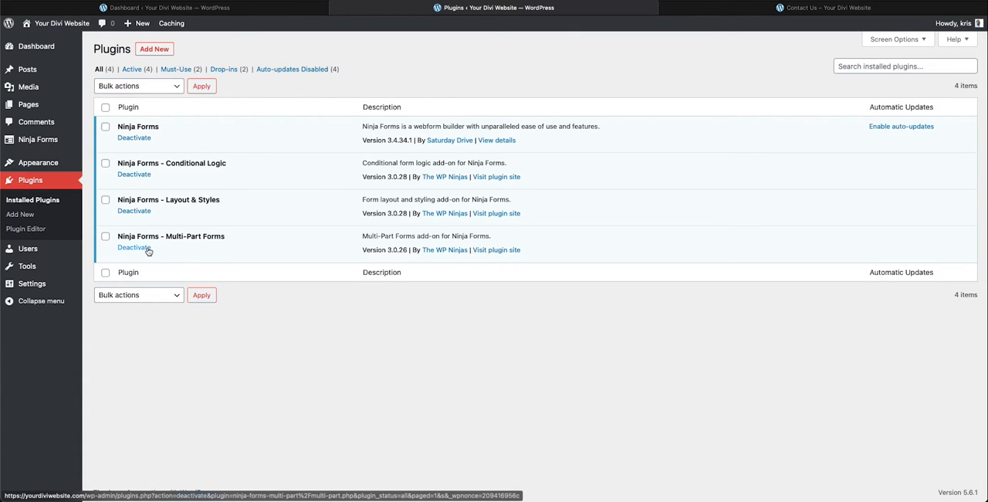
# - Review the installed Ninja Forms add-ons: Conditional Logic, Layout & Styles and Multi-Part Forms
pyautogui.click(37, 139)
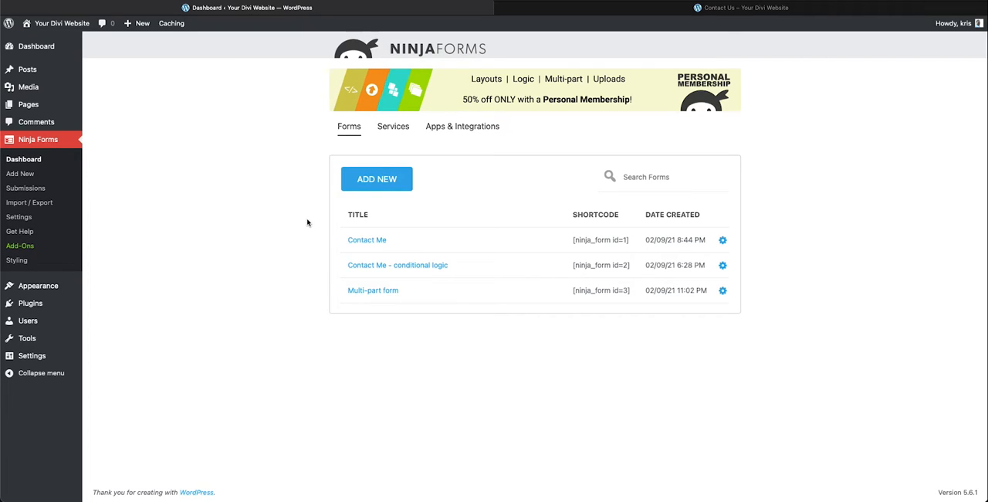
pyautogui.moveTo(356, 293)
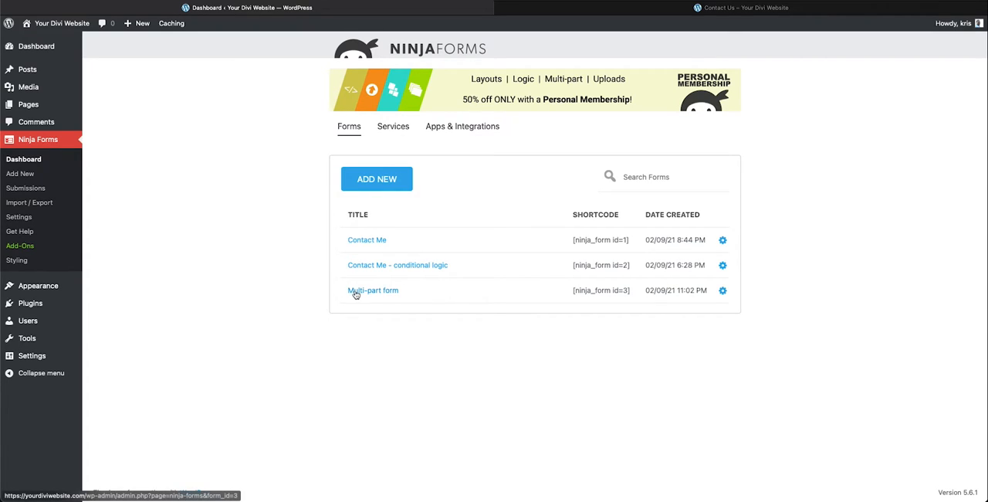
pyautogui.moveTo(380, 294)
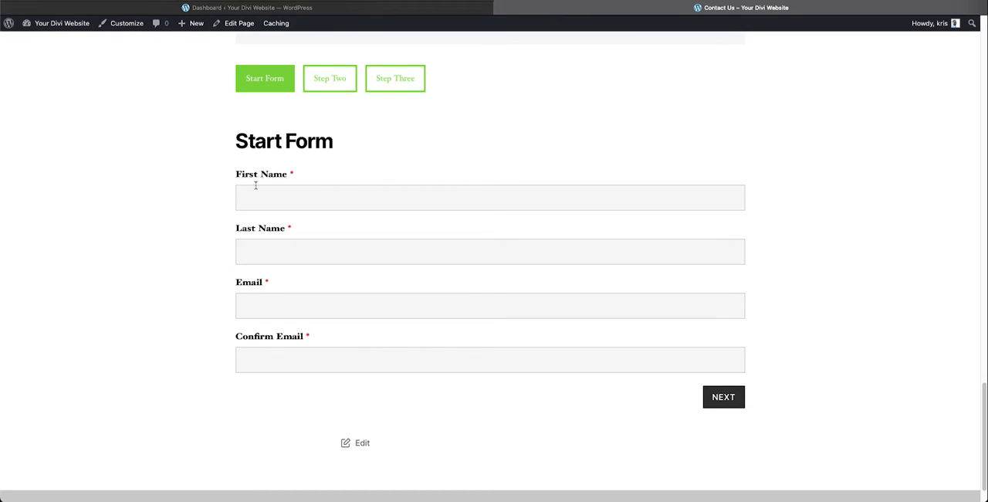
pyautogui.moveTo(268, 82)
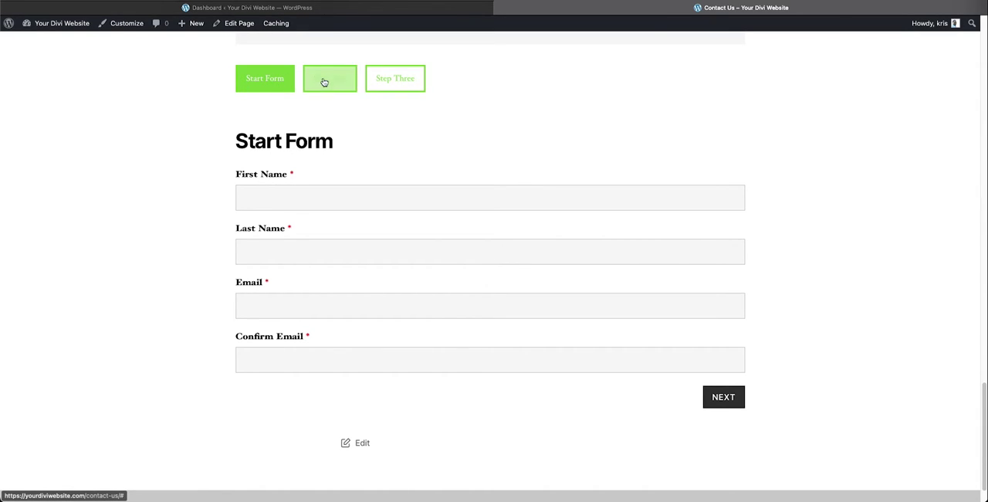
# - Try jumping to Step Two, triggering required-field errors on First Name, Last Name and both Email fields
pyautogui.click(723, 396)
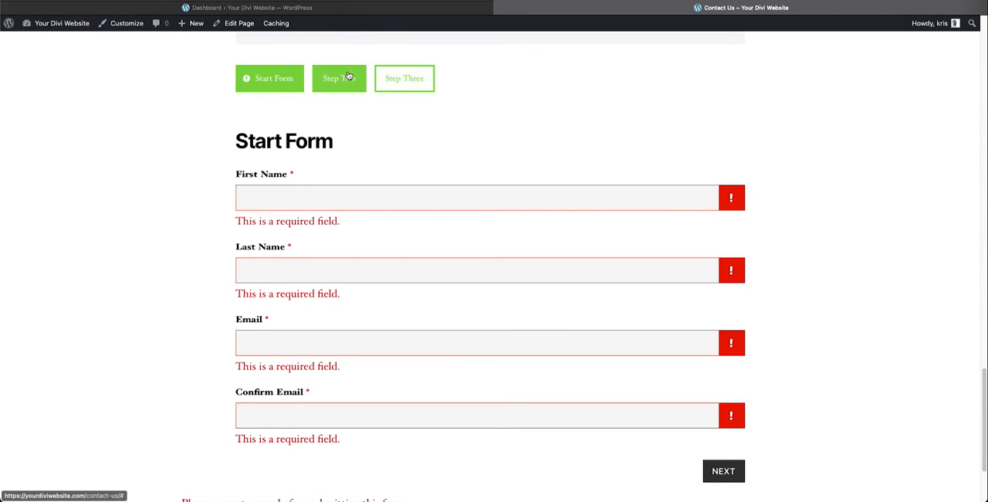
pyautogui.moveTo(718, 218)
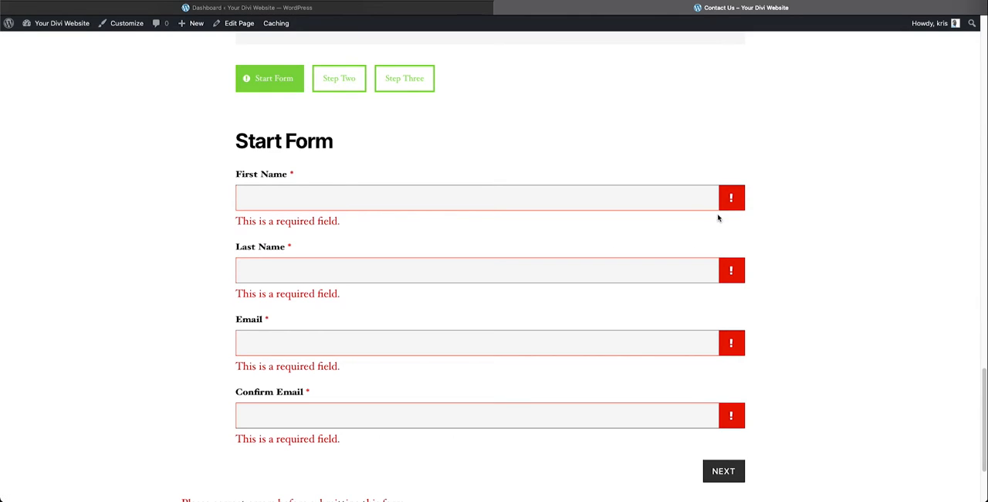
pyautogui.moveTo(730, 416)
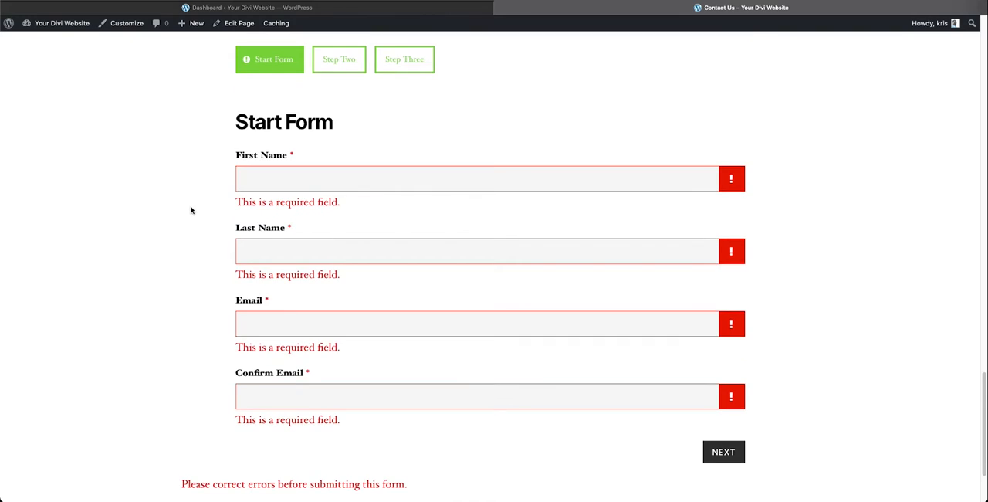
pyautogui.click(724, 451)
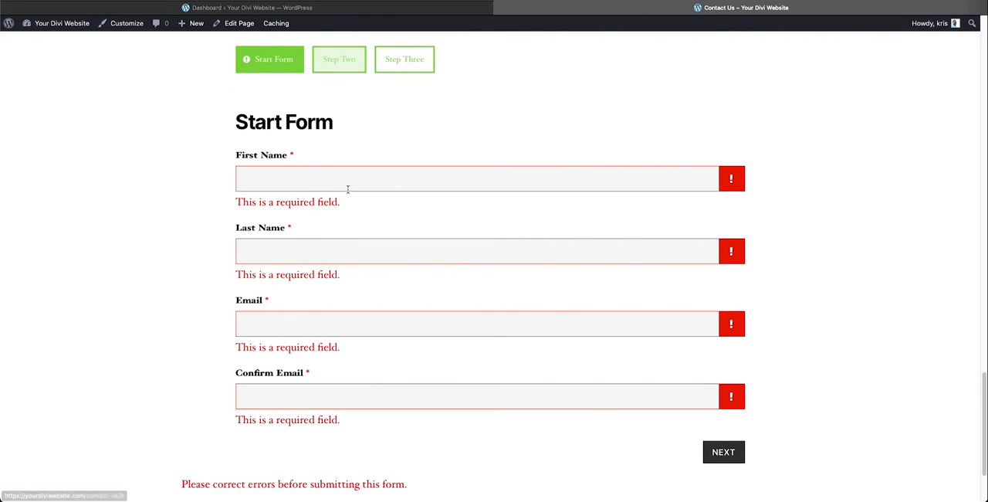
pyautogui.moveTo(324, 182)
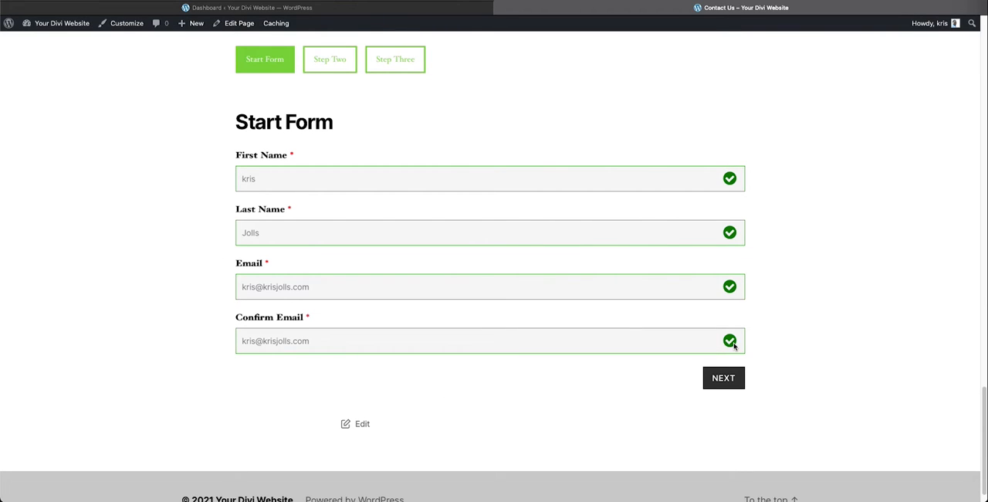
# - Advance to Step Two, go through its address fields, and continue to Step Three
pyautogui.click(723, 378)
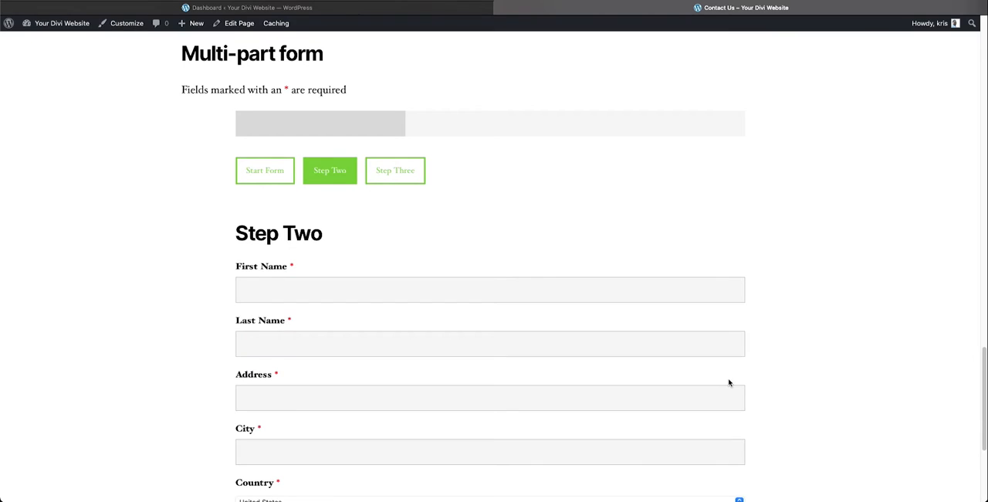
pyautogui.scroll(-3)
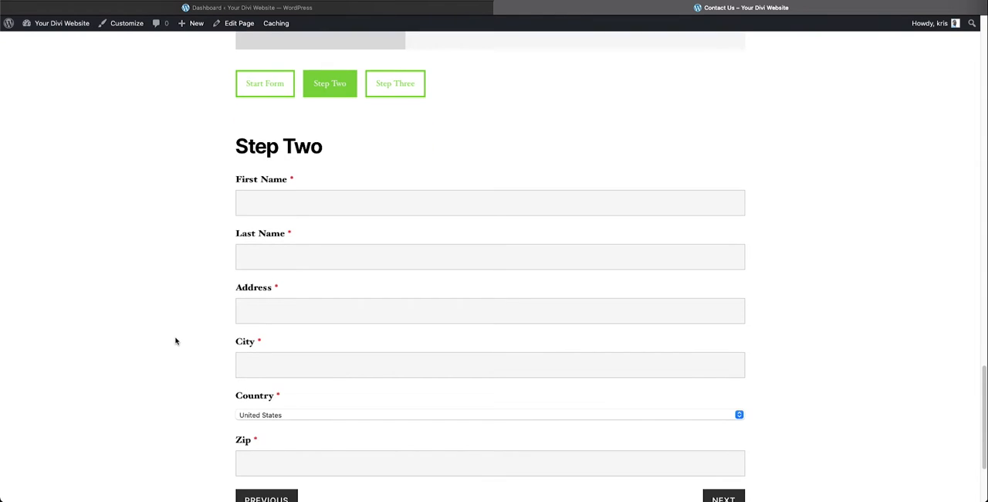
pyautogui.scroll(-3)
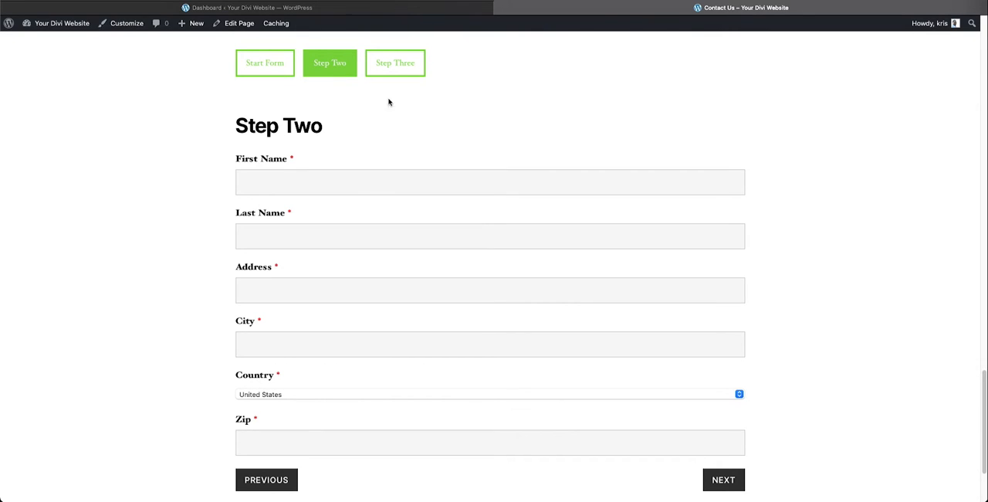
pyautogui.moveTo(415, 109)
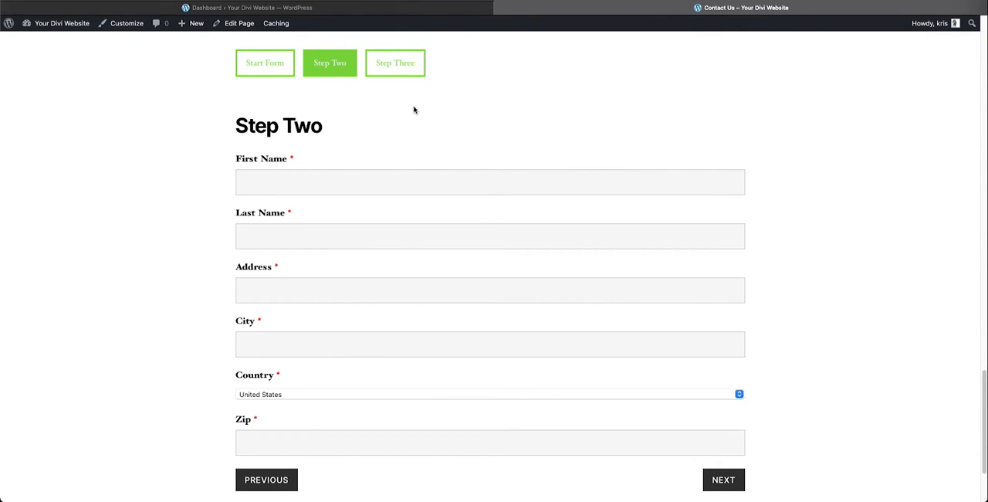
pyautogui.scroll(-3)
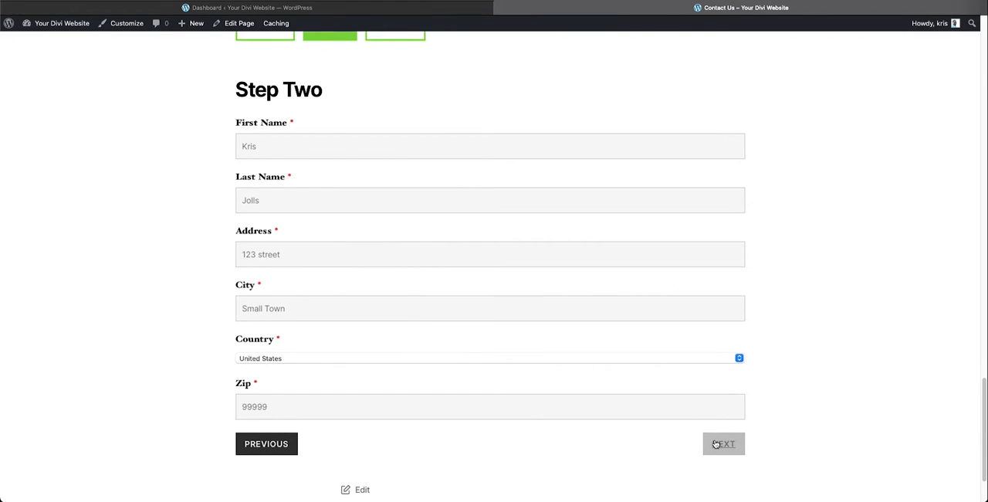
pyautogui.click(723, 443)
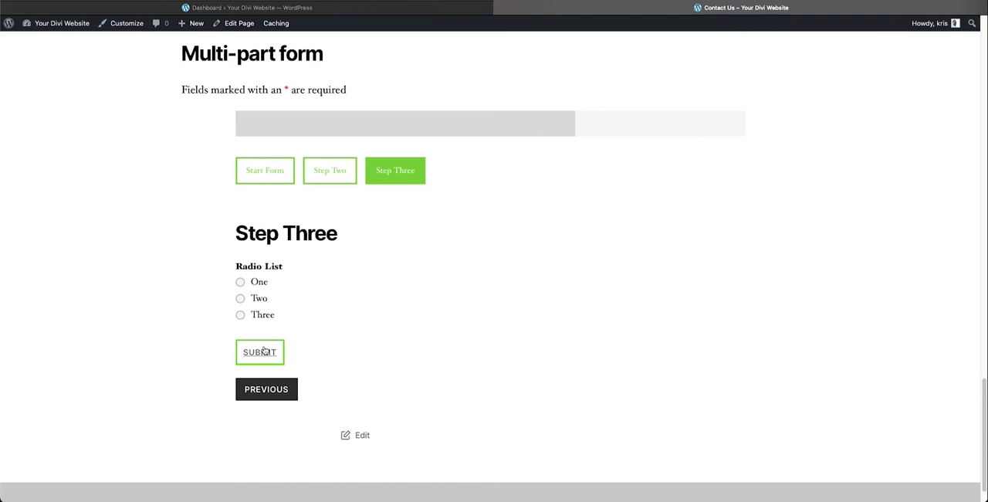
pyautogui.moveTo(325, 333)
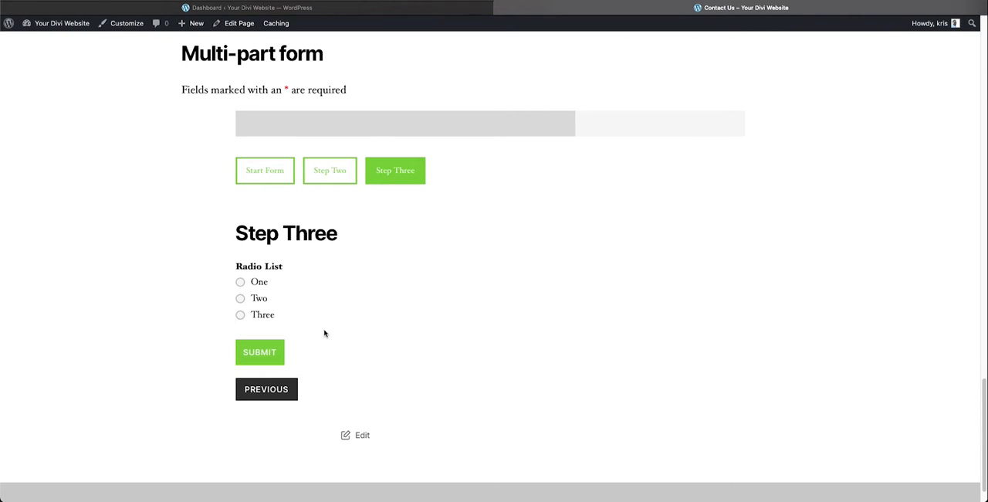
pyautogui.moveTo(293, 268)
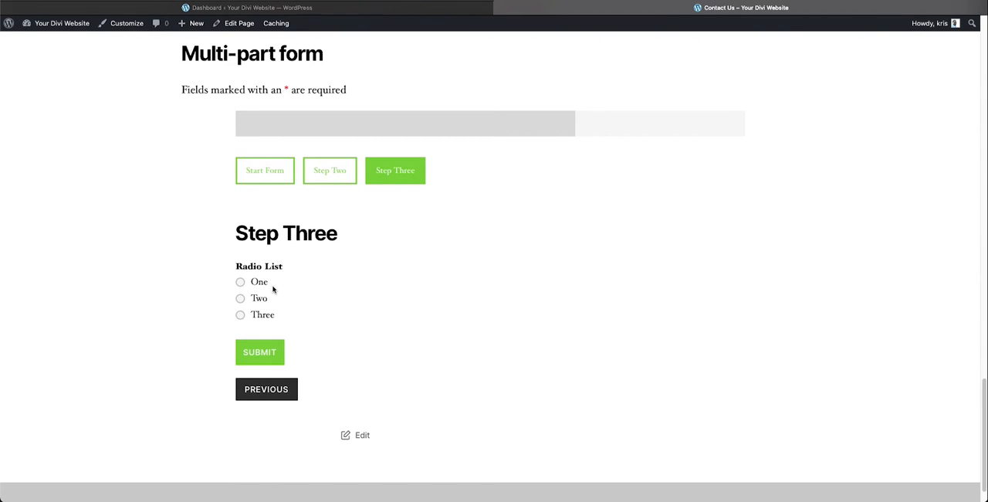
pyautogui.moveTo(255, 282)
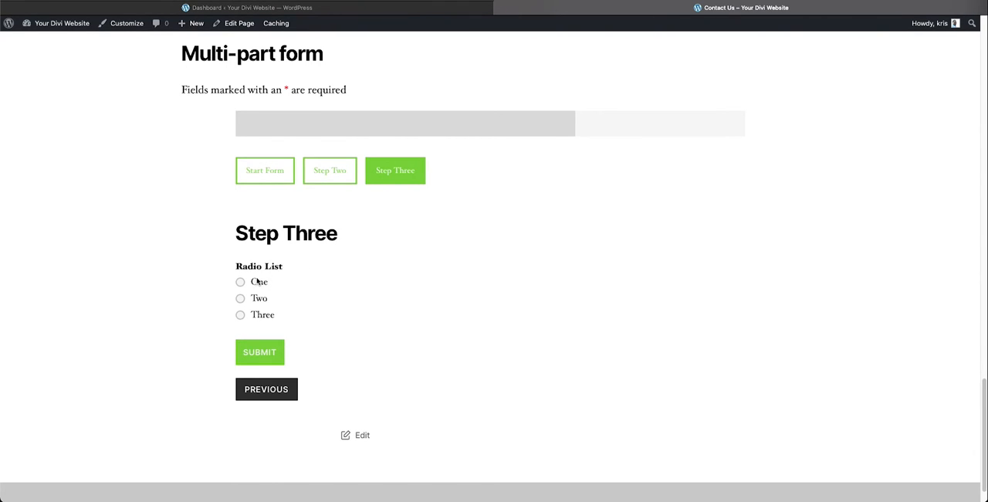
# - Pick radio options One, Two, then Three, and return via the Step Two breadcrumb
pyautogui.click(239, 282)
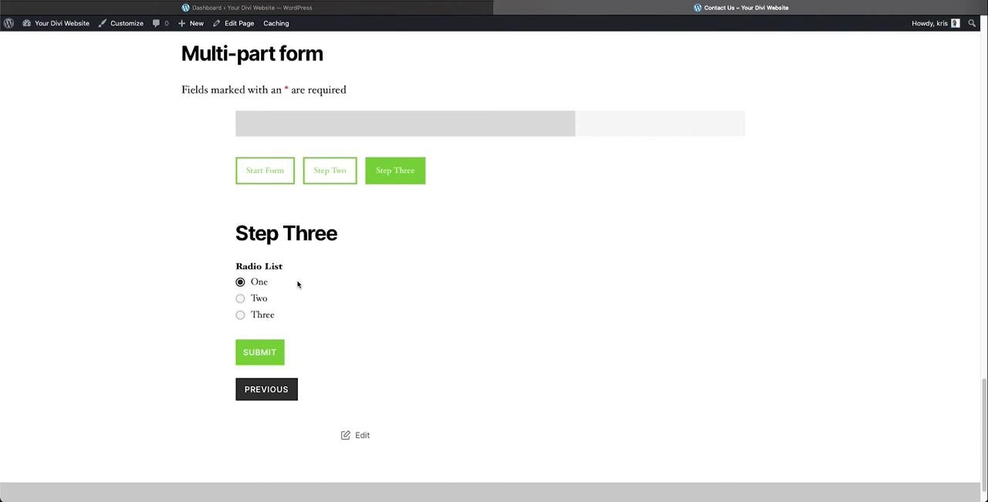
pyautogui.click(240, 298)
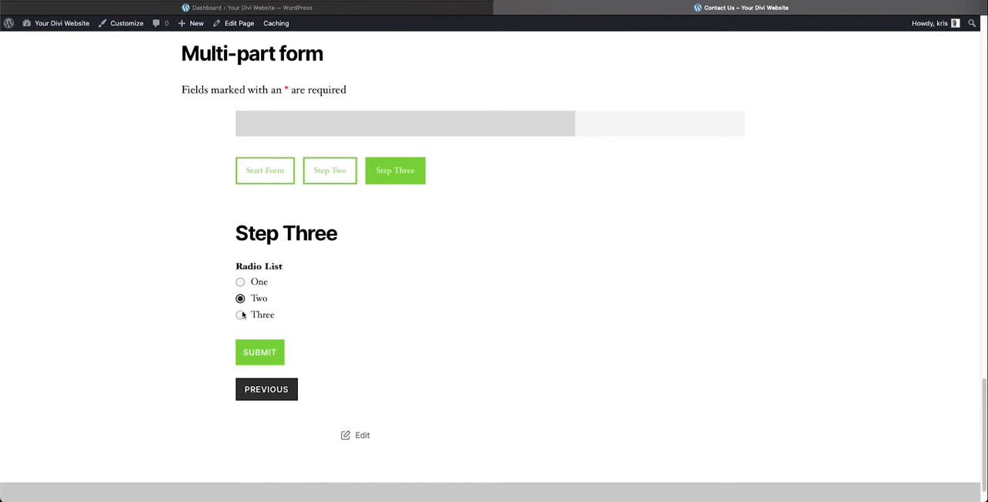
pyautogui.click(240, 314)
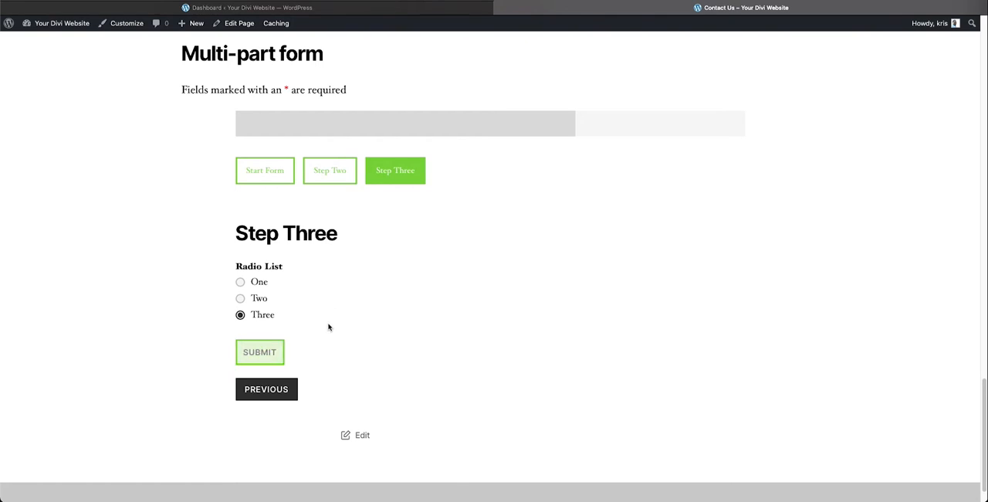
pyautogui.moveTo(329, 171)
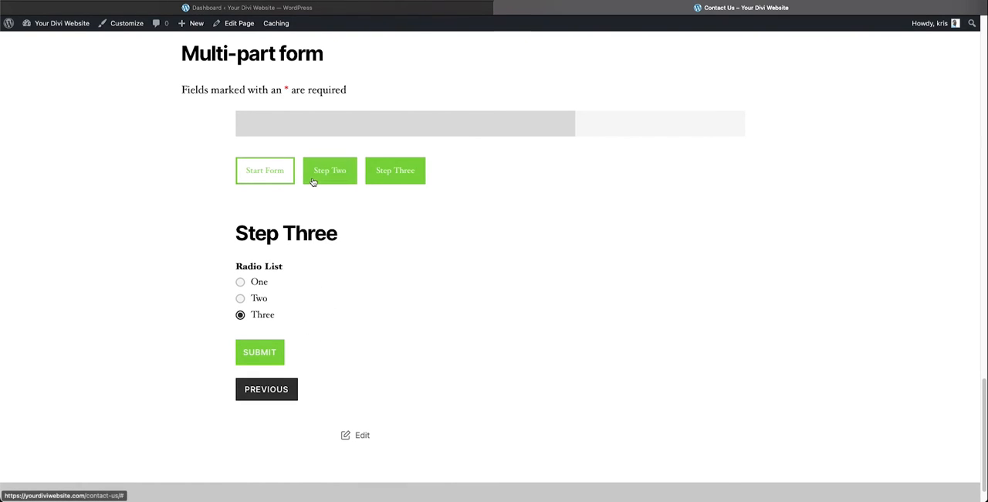
pyautogui.click(265, 170)
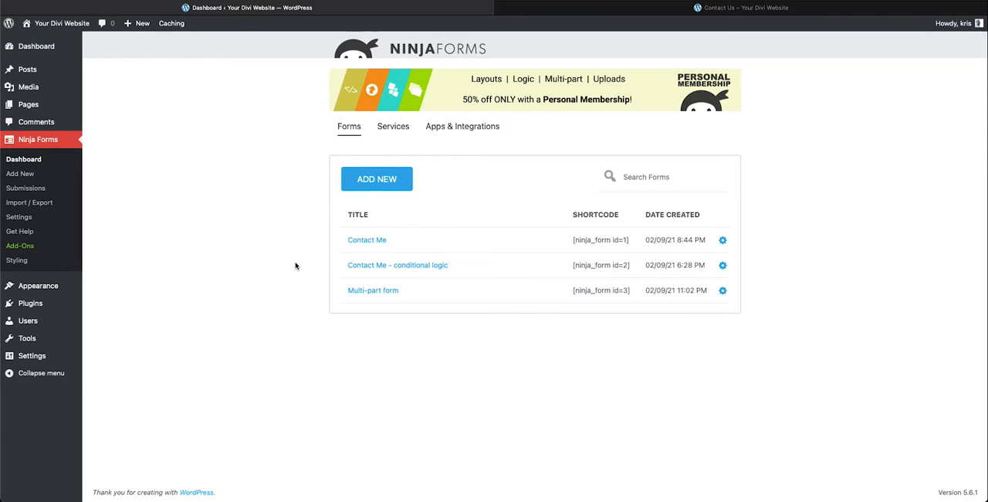
pyautogui.moveTo(326, 273)
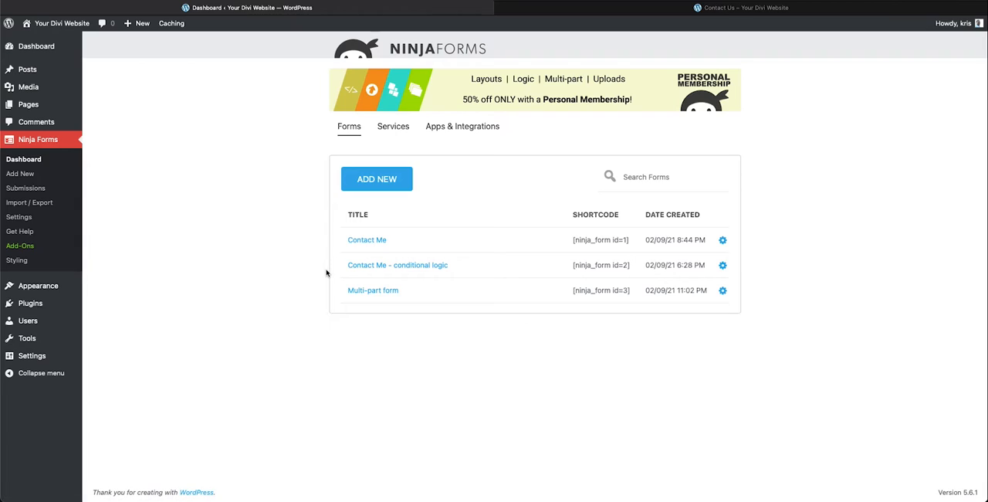
pyautogui.moveTo(500, 295)
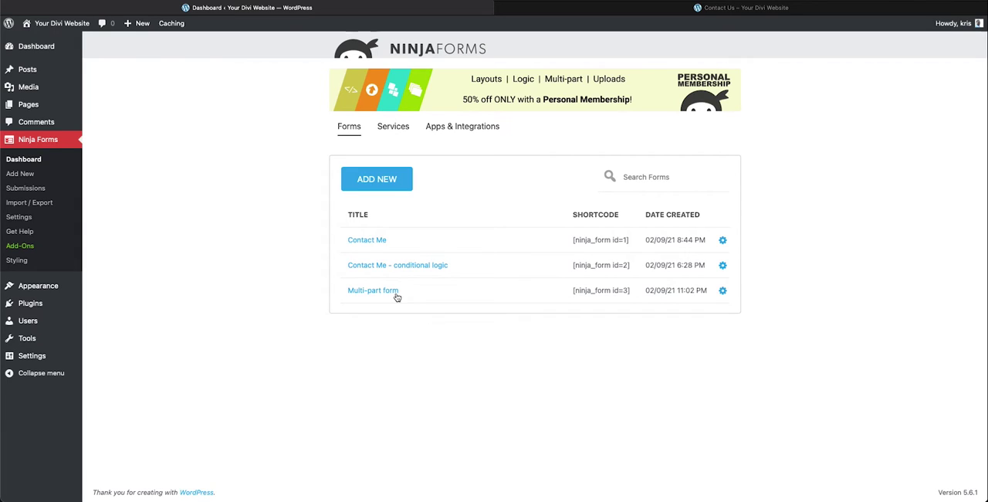
pyautogui.moveTo(392, 291)
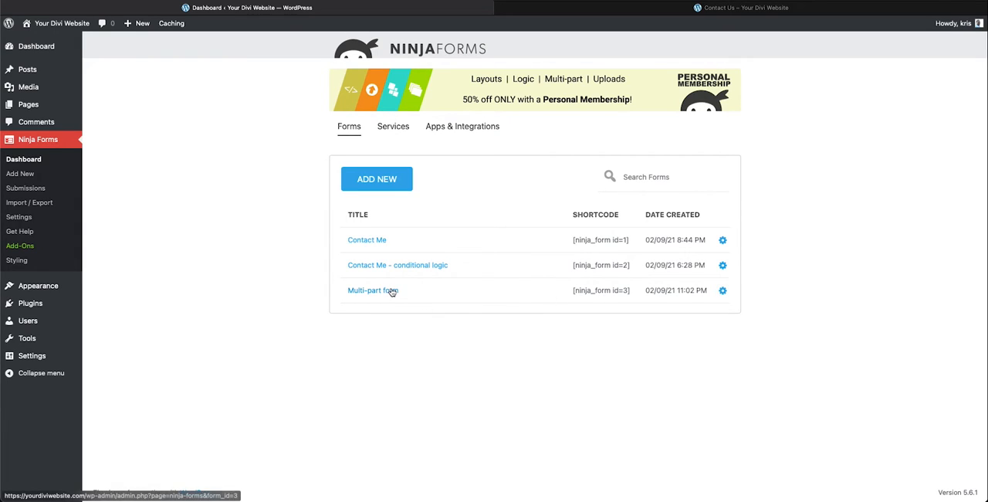
# - Open 'Multi-part form' from the Ninja Forms forms list in the builder
pyautogui.click(372, 290)
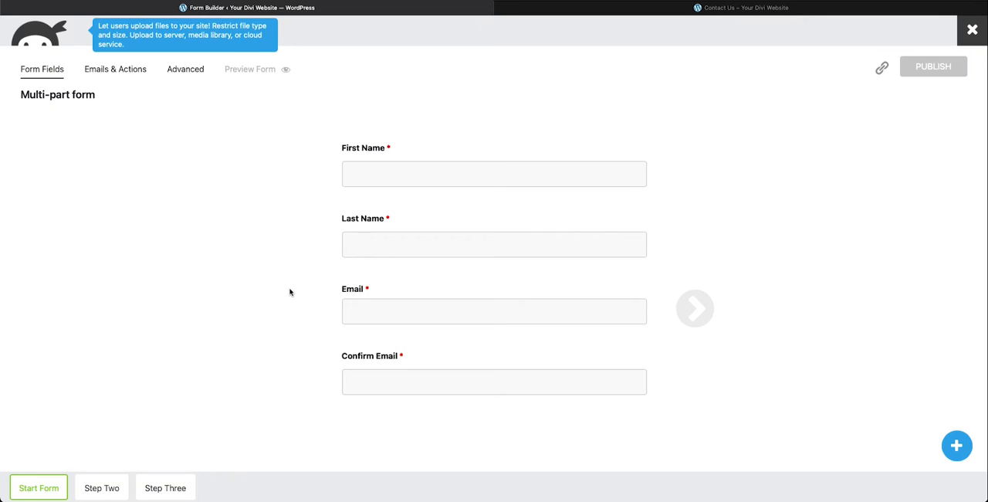
pyautogui.moveTo(118, 487)
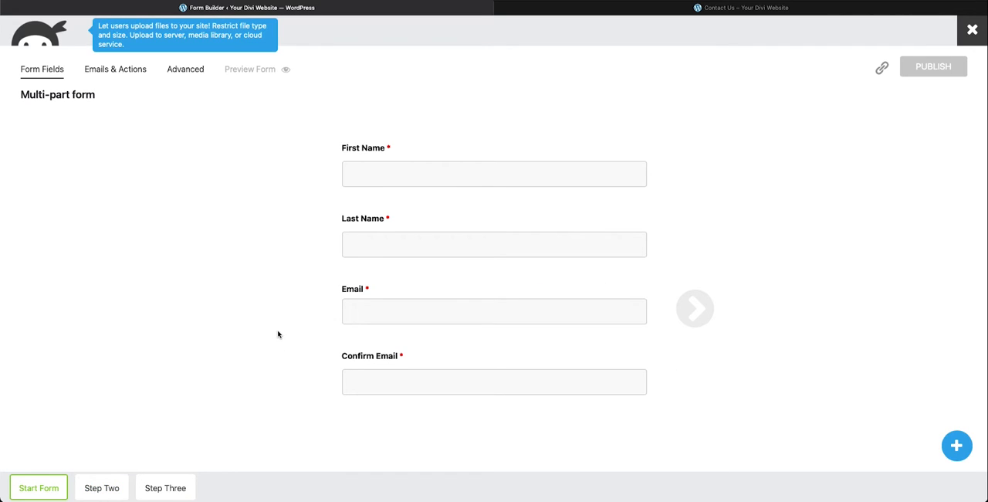
# - Switch to the Step Two part and scroll through its address, city and country fields
pyautogui.click(694, 308)
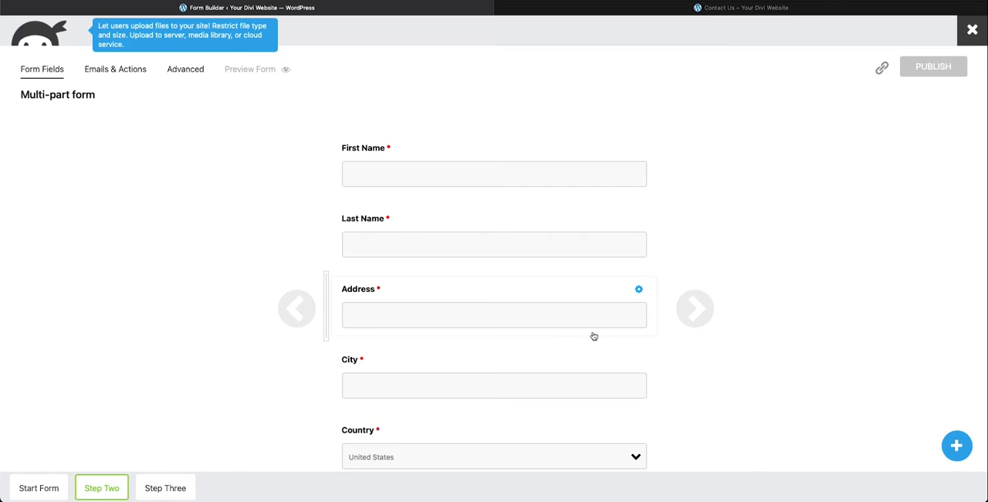
pyautogui.scroll(-3)
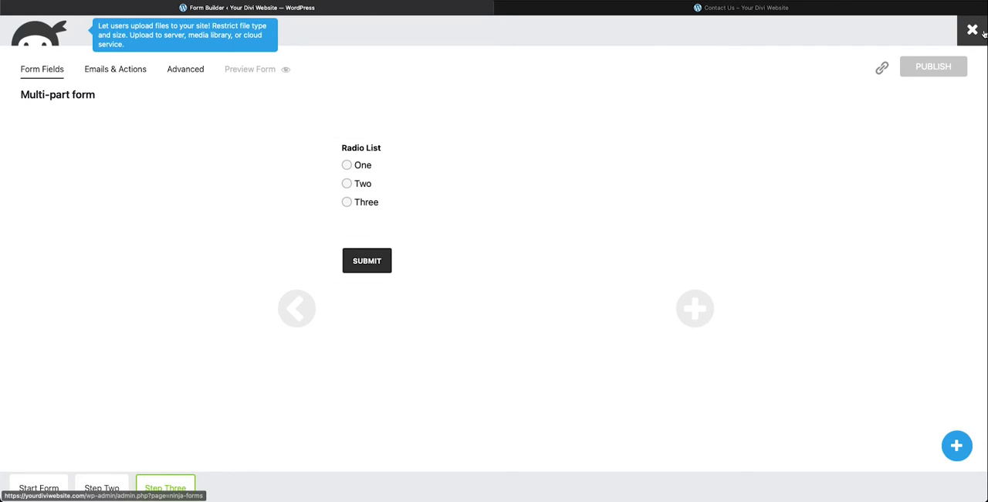
# - Close the builder and create a new form from the Blank Form template
pyautogui.click(973, 29)
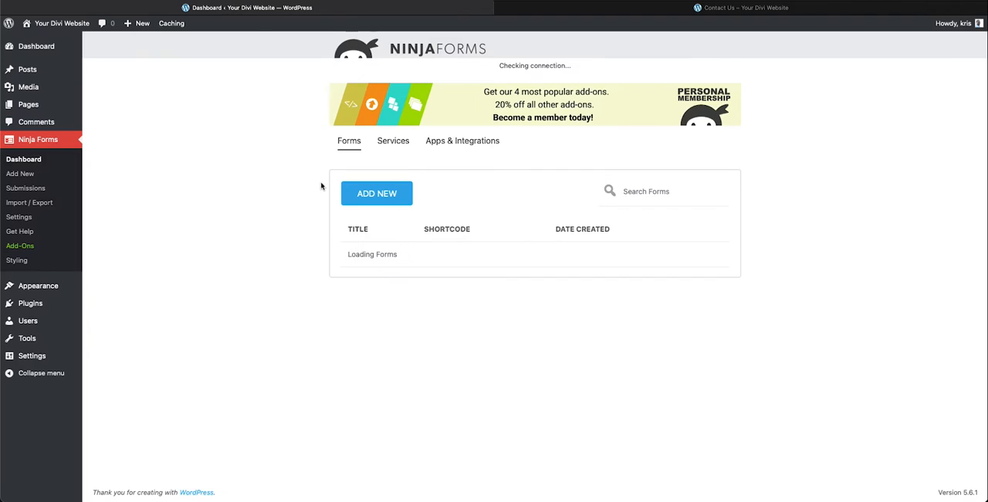
pyautogui.click(377, 193)
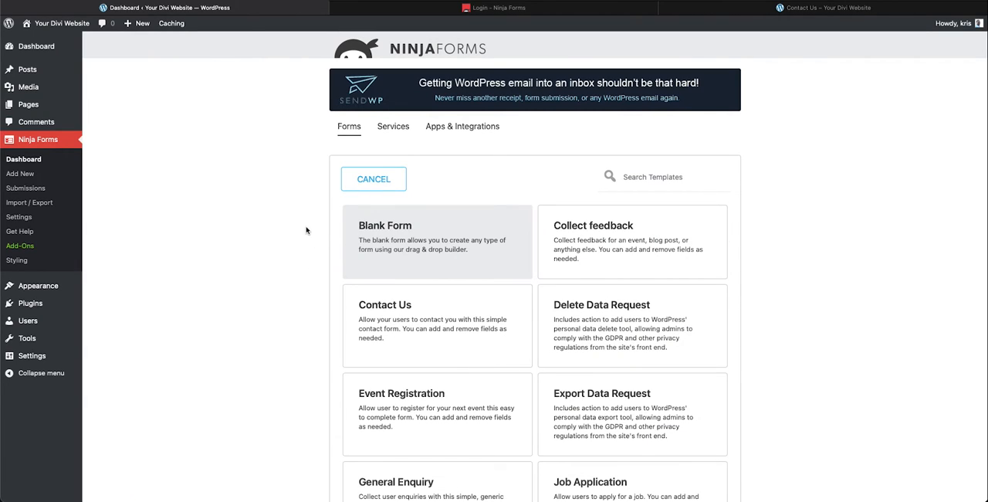
pyautogui.click(437, 241)
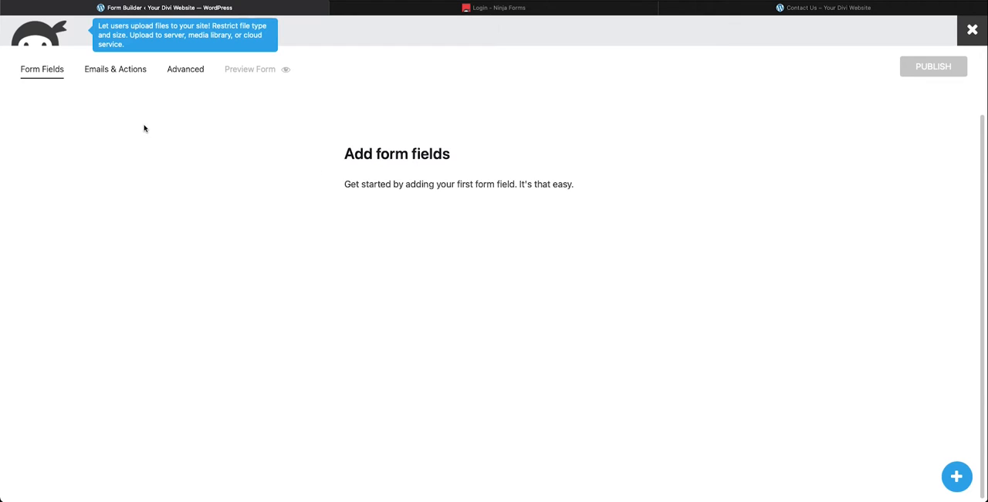
pyautogui.moveTo(194, 73)
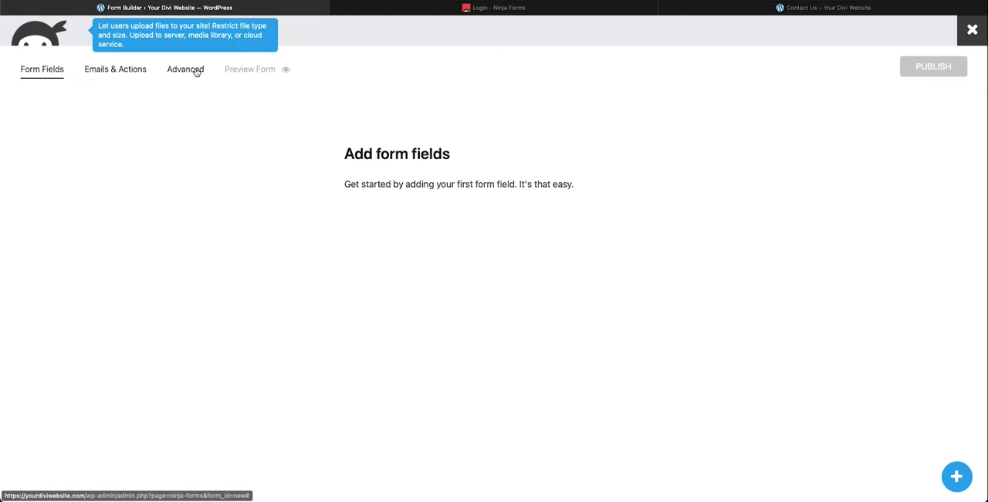
# - Show the new form's Advanced settings, listing Multi-Part, Conditional Logic and Styles
pyautogui.click(185, 69)
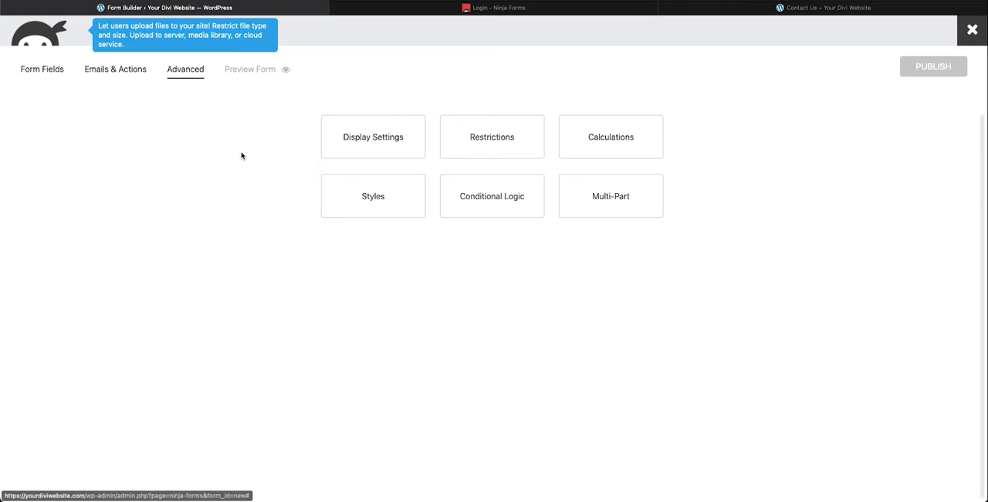
pyautogui.moveTo(580, 185)
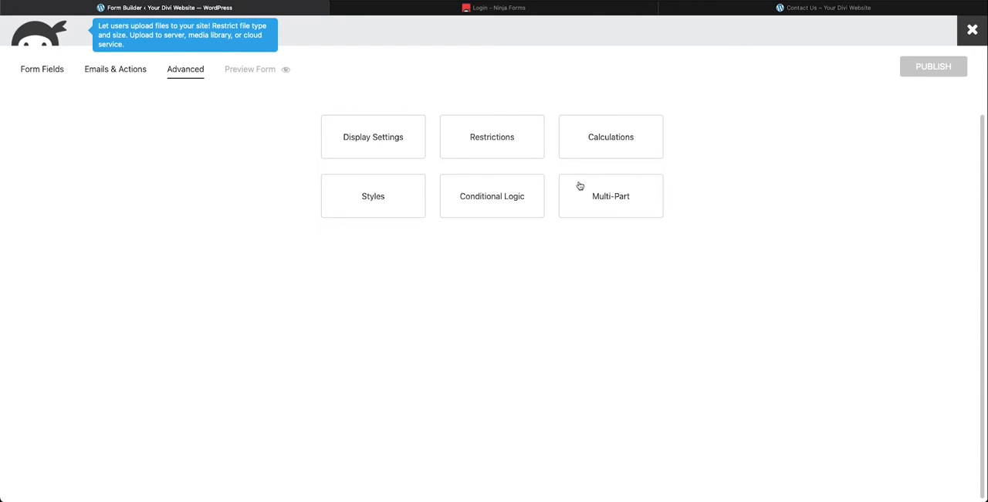
pyautogui.moveTo(416, 143)
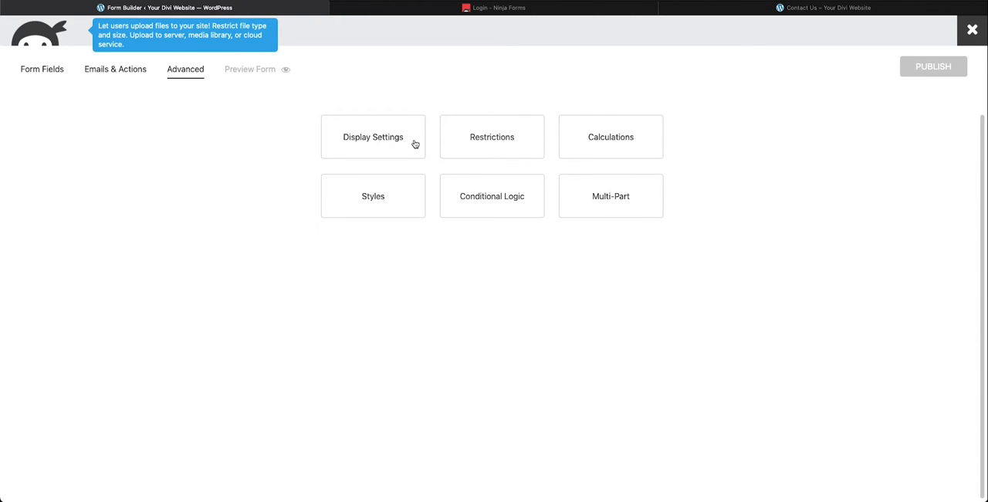
pyautogui.moveTo(426, 166)
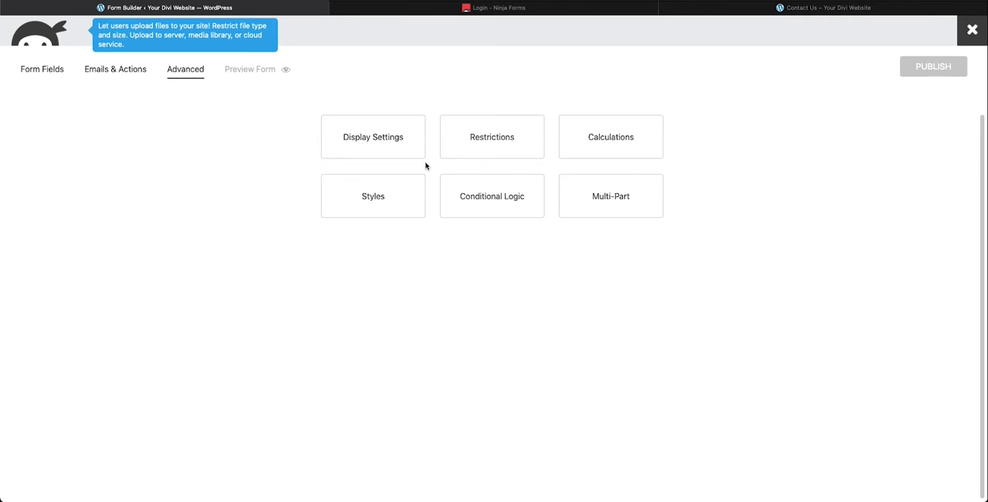
pyautogui.moveTo(528, 236)
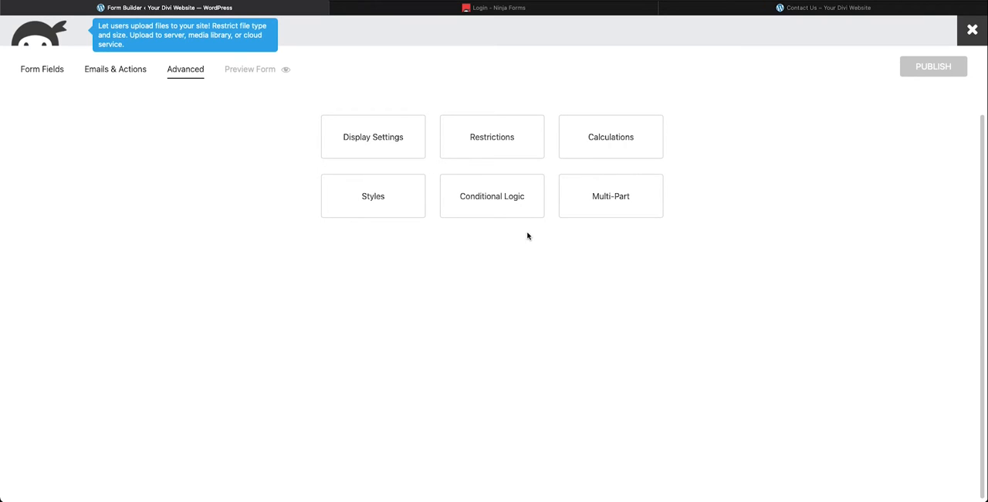
pyautogui.moveTo(616, 244)
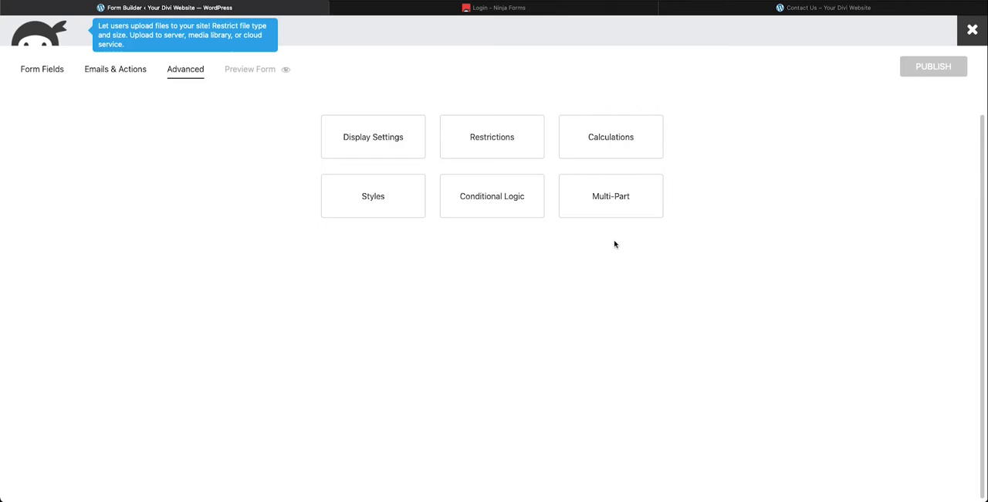
pyautogui.moveTo(600, 207)
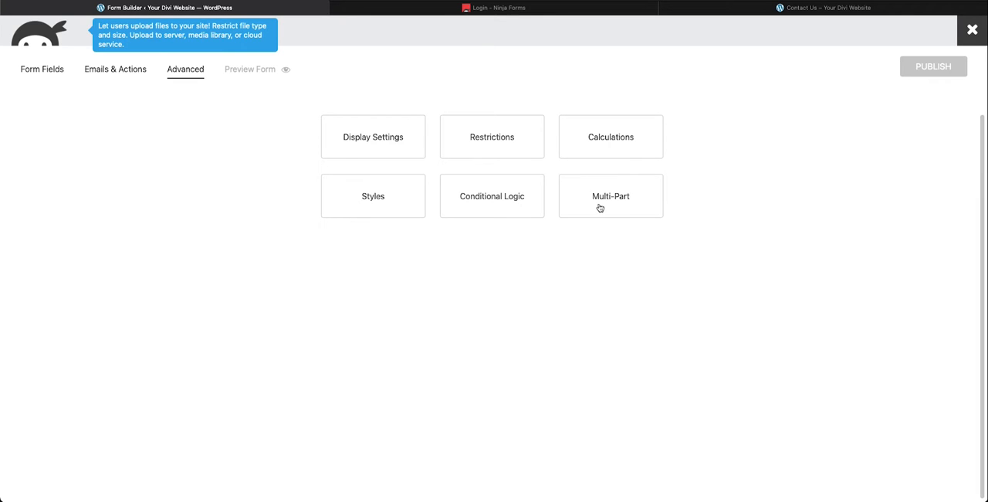
# - Turn on Validate Each Part, breadcrumbs and part titles, leaving Progress Bar off
pyautogui.click(610, 195)
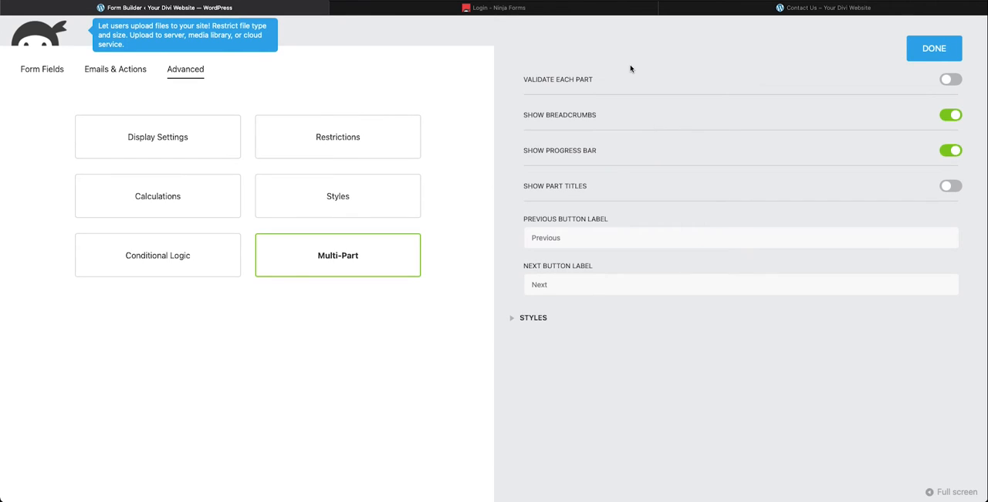
pyautogui.moveTo(560, 84)
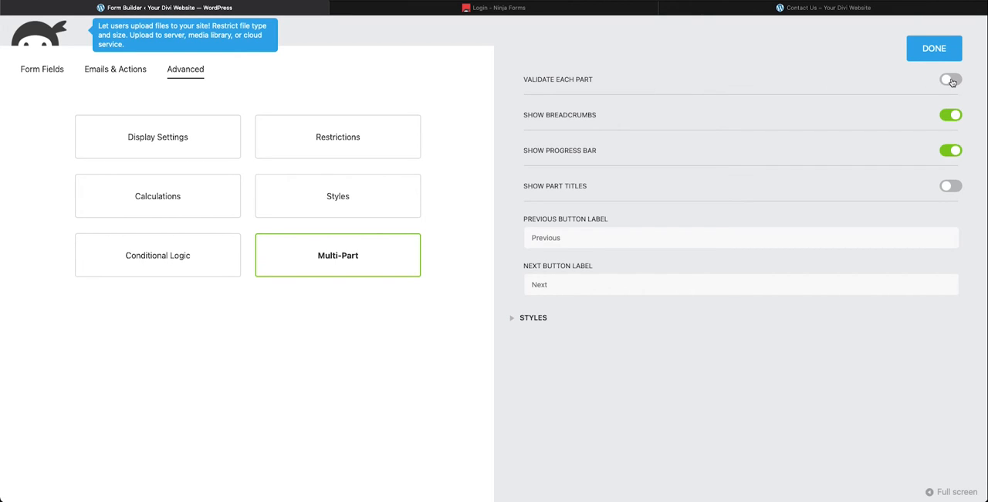
pyautogui.click(951, 80)
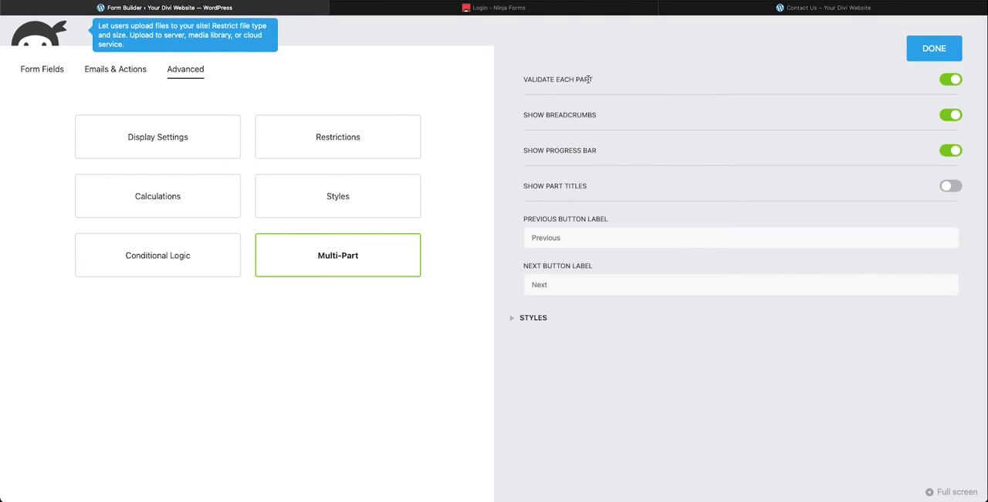
pyautogui.moveTo(612, 81)
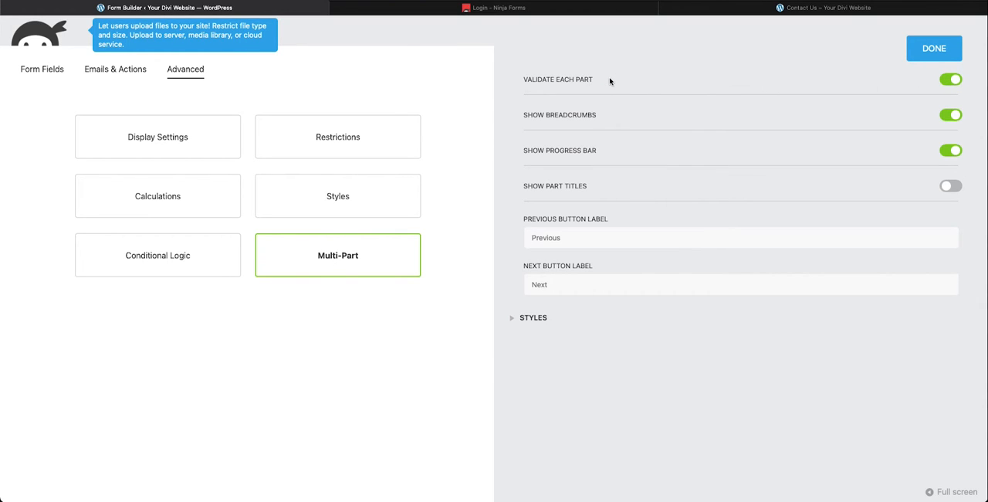
pyautogui.moveTo(652, 85)
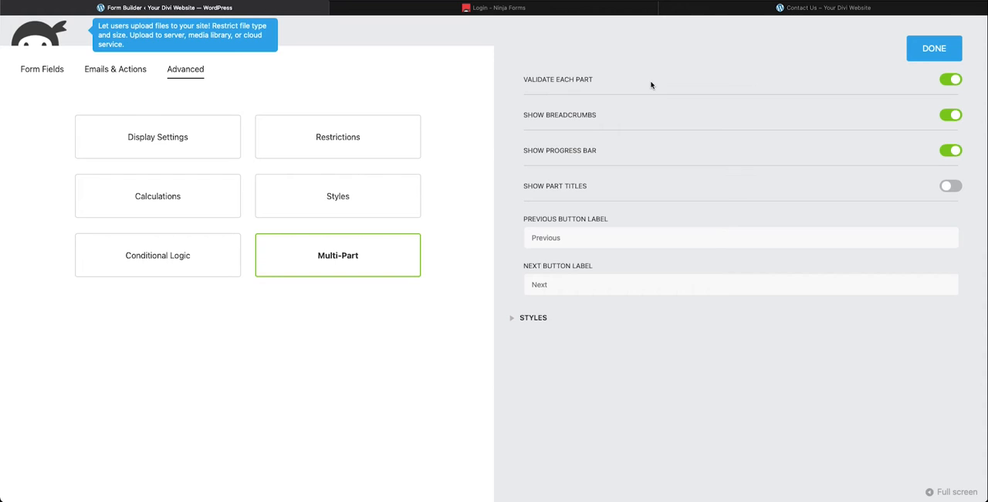
pyautogui.moveTo(682, 85)
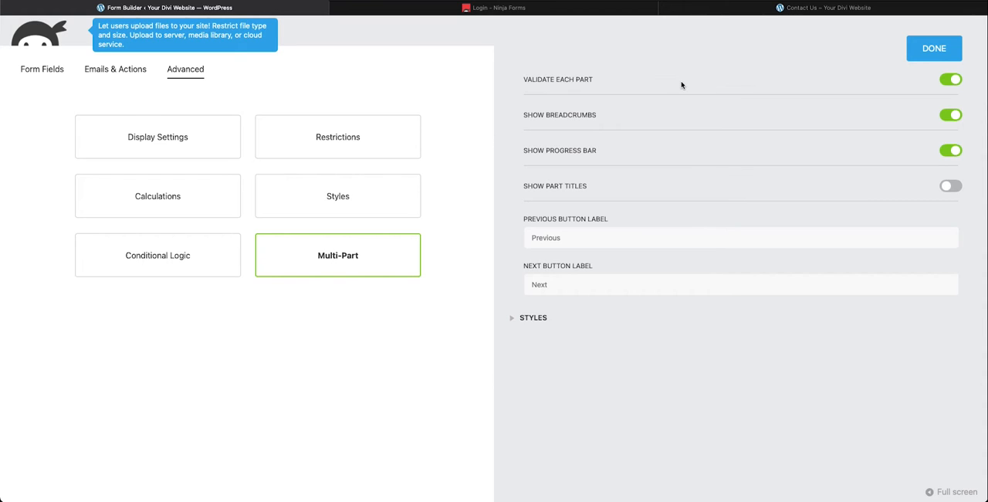
pyautogui.moveTo(580, 119)
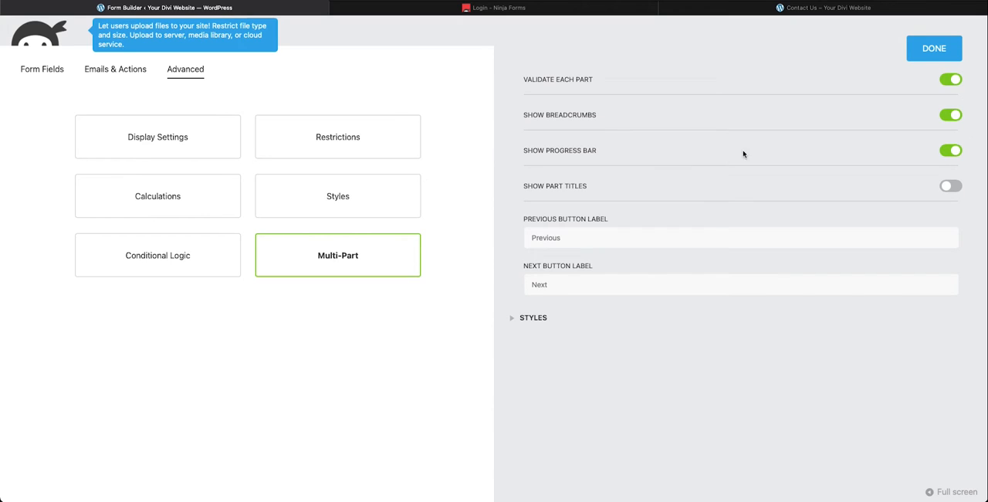
pyautogui.click(950, 148)
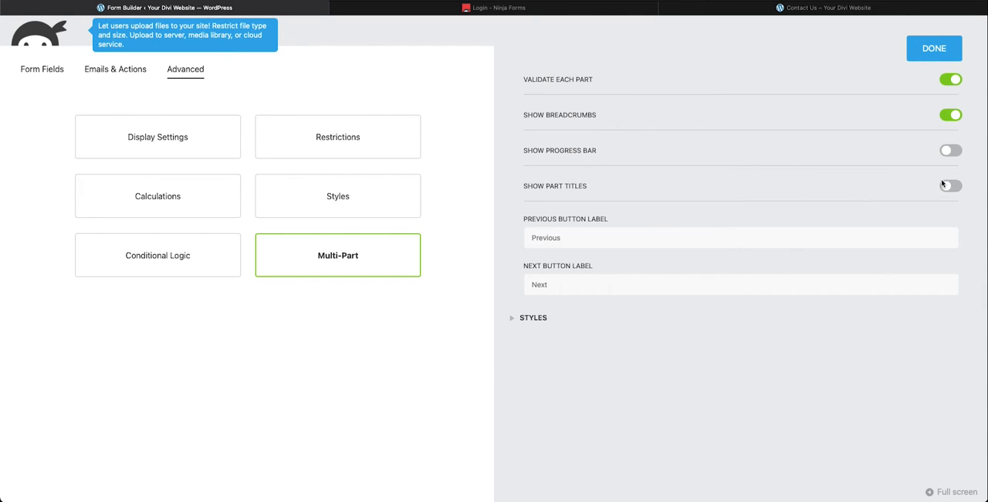
pyautogui.click(952, 185)
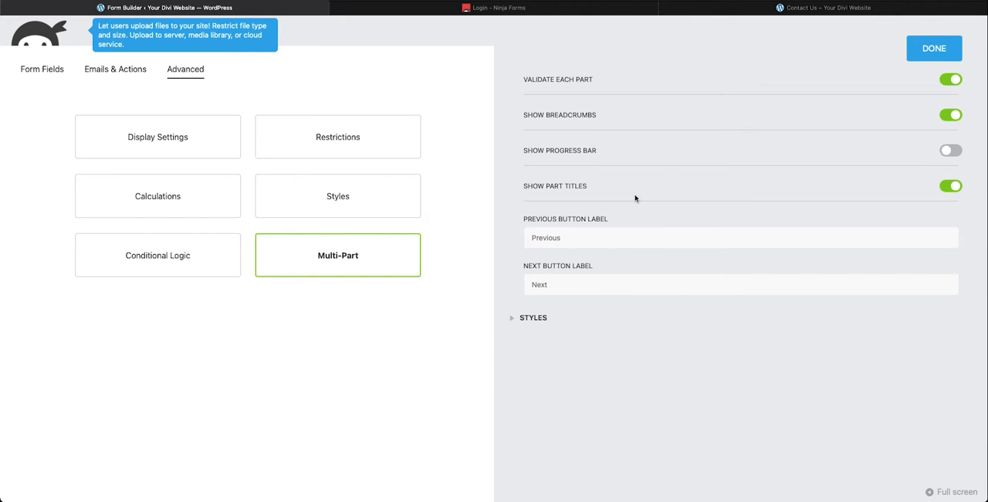
pyautogui.moveTo(642, 209)
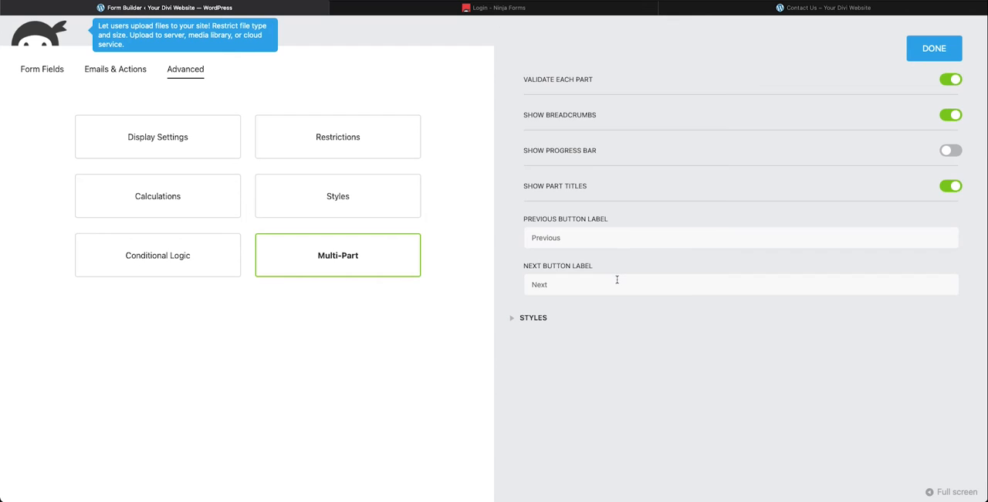
pyautogui.moveTo(542, 237)
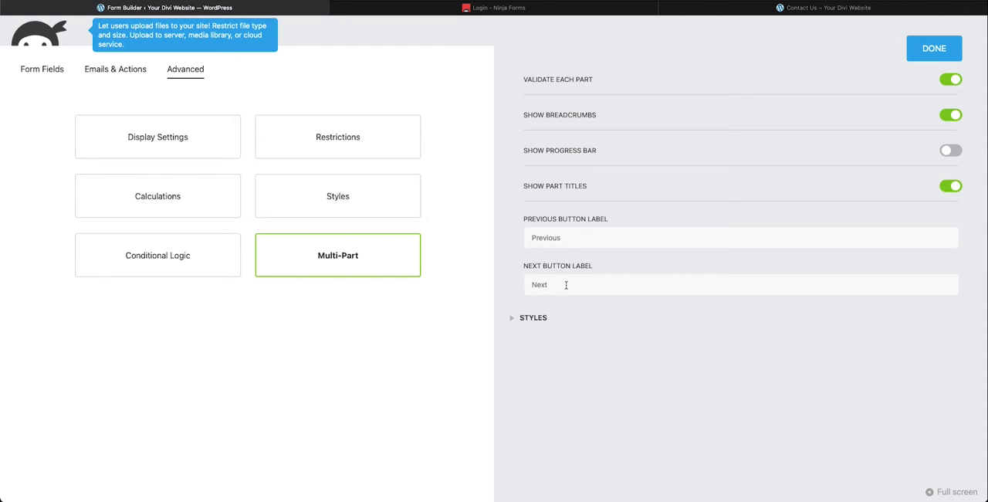
pyautogui.click(533, 317)
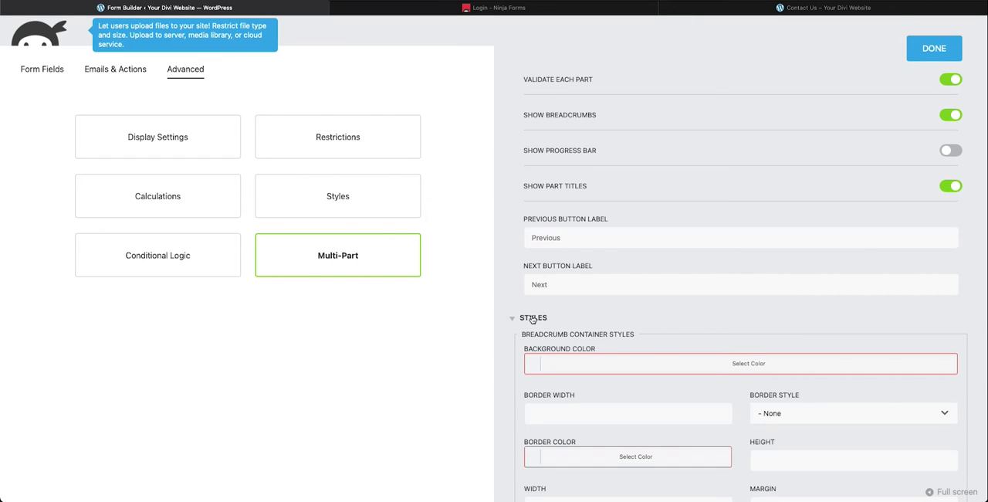
pyautogui.click(513, 318)
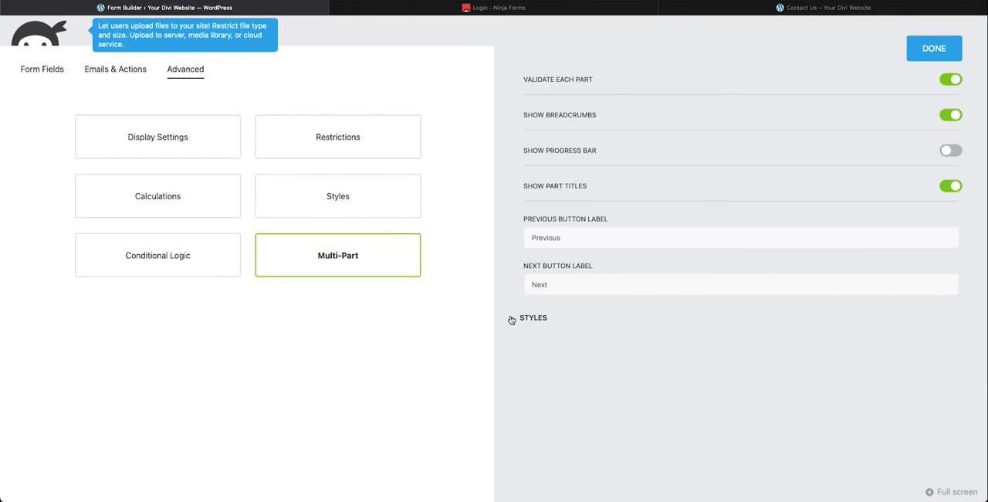
pyautogui.moveTo(681, 321)
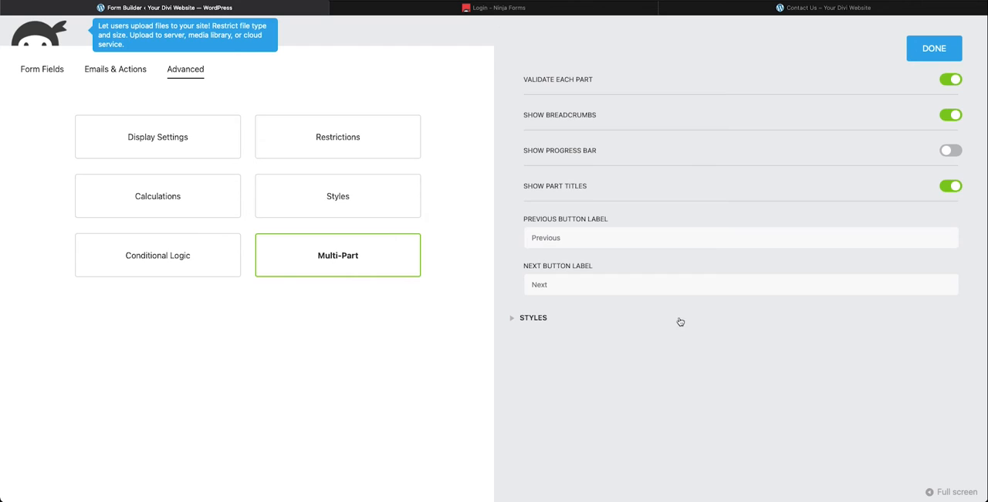
pyautogui.click(933, 47)
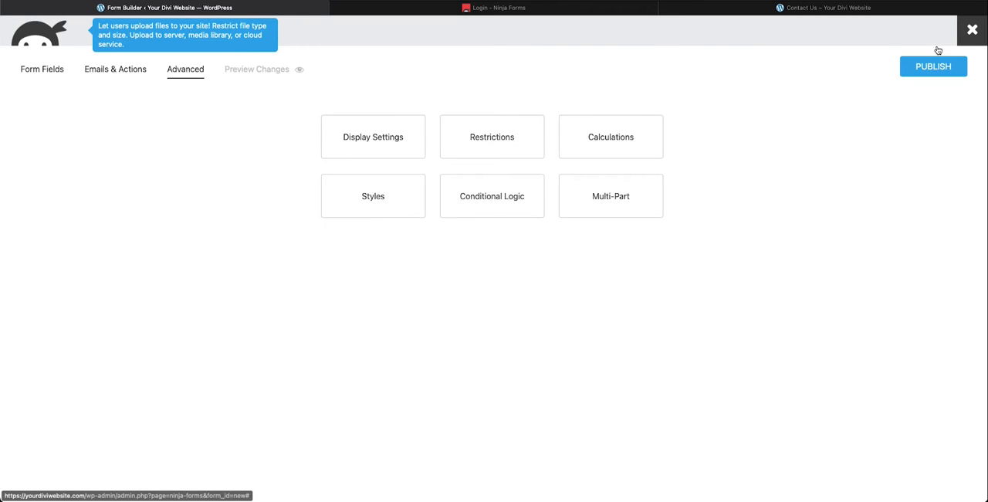
pyautogui.moveTo(41, 71)
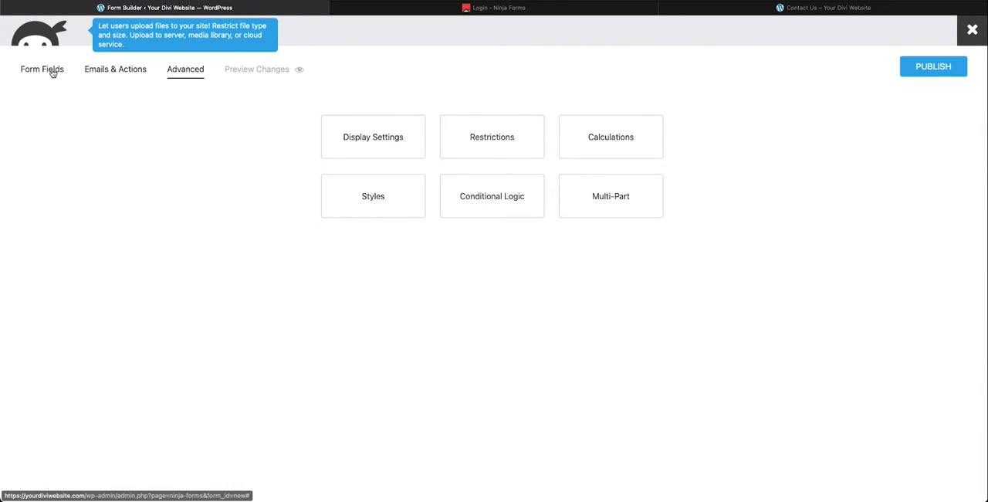
# - Add First Name, Last Name and Email fields to part one, then add a second part
pyautogui.click(42, 70)
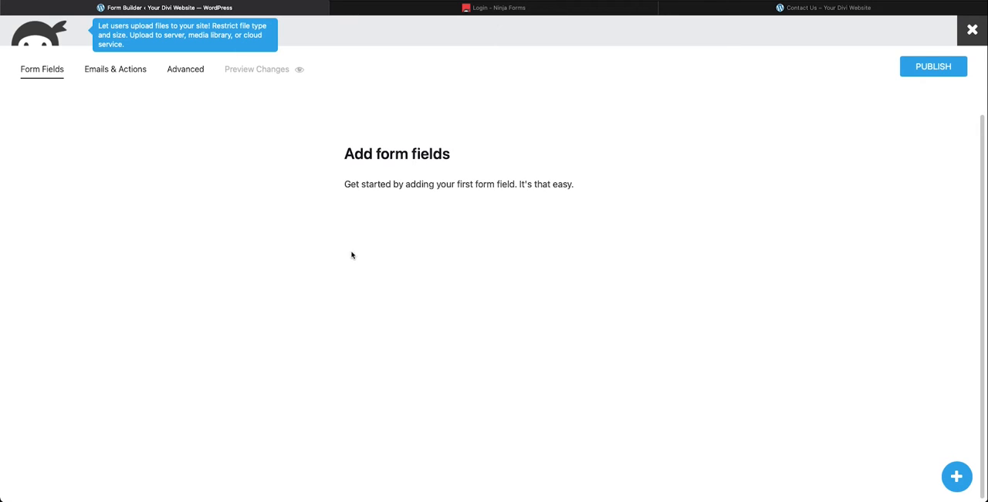
pyautogui.moveTo(957, 476)
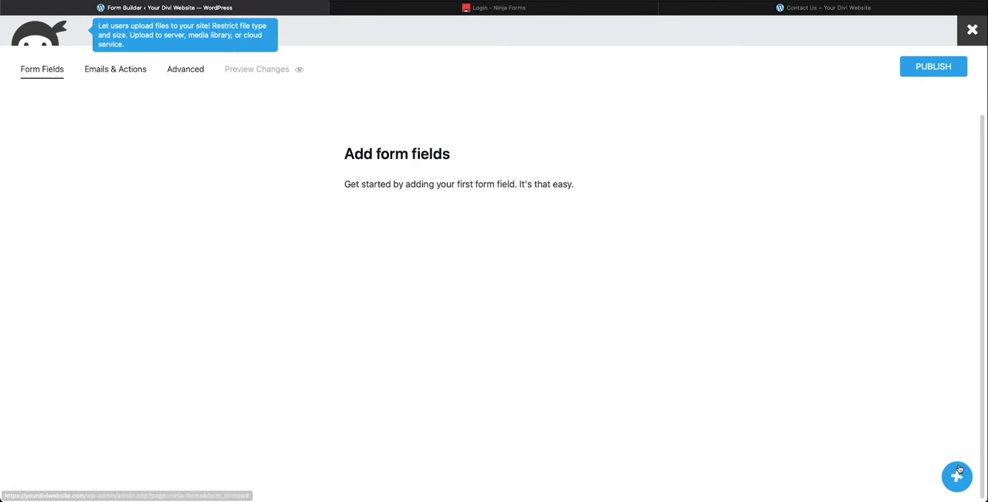
pyautogui.click(957, 476)
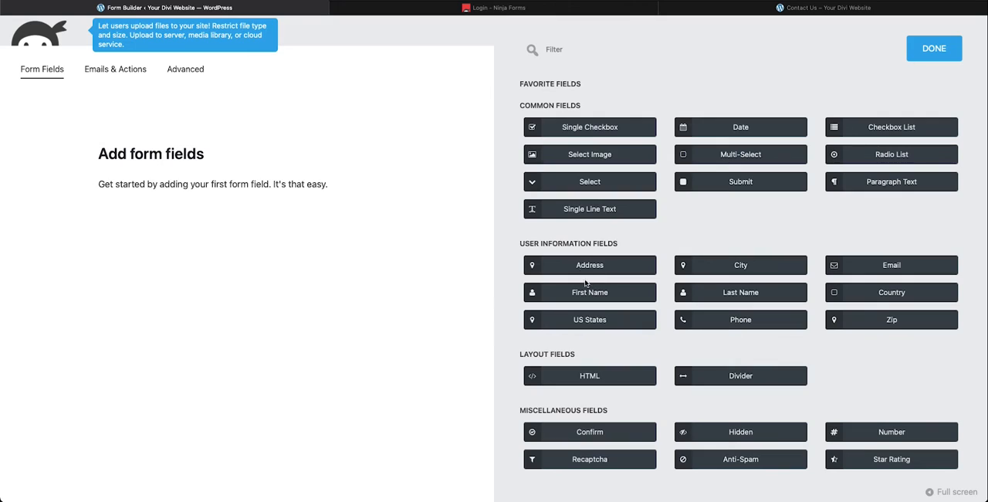
pyautogui.moveTo(581, 233)
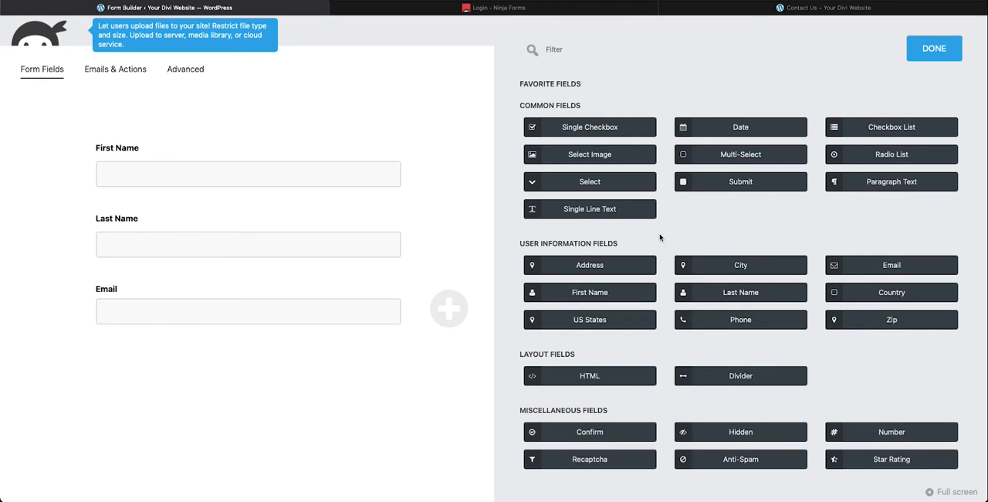
pyautogui.click(934, 47)
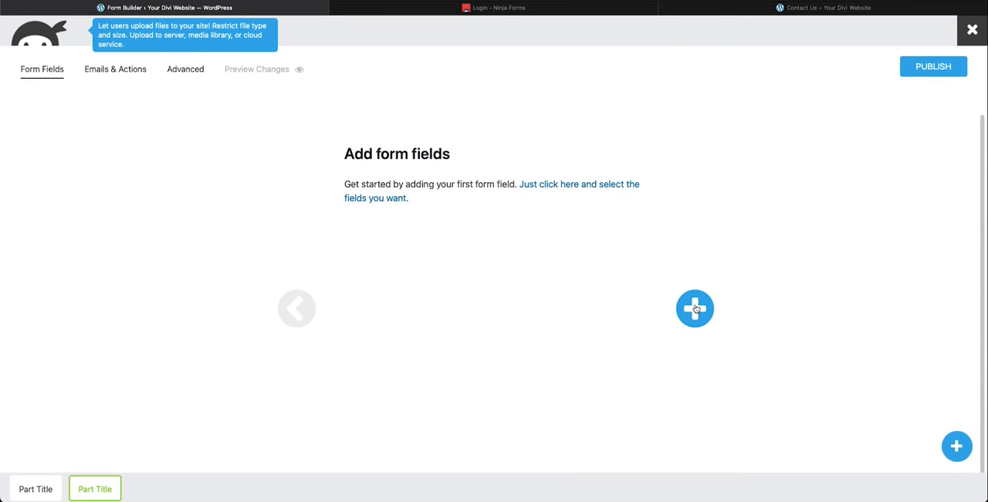
pyautogui.moveTo(963, 340)
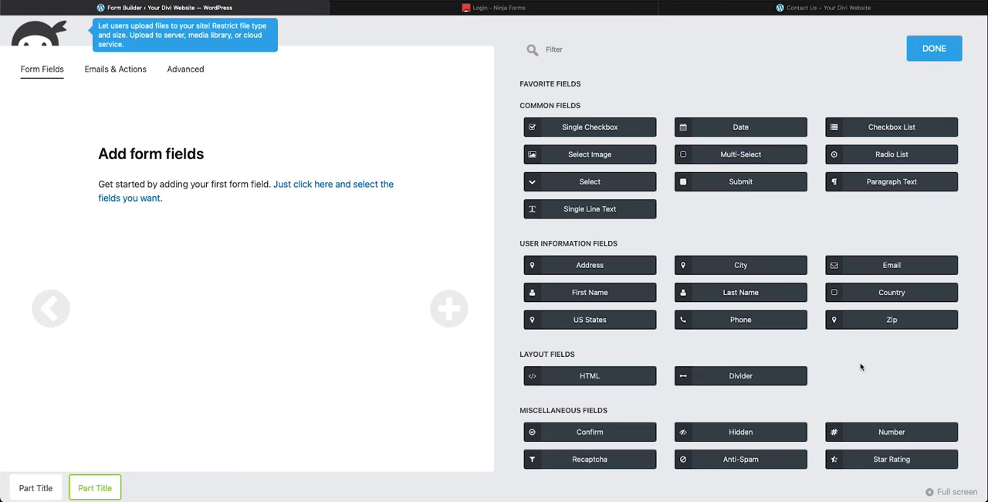
pyautogui.moveTo(854, 362)
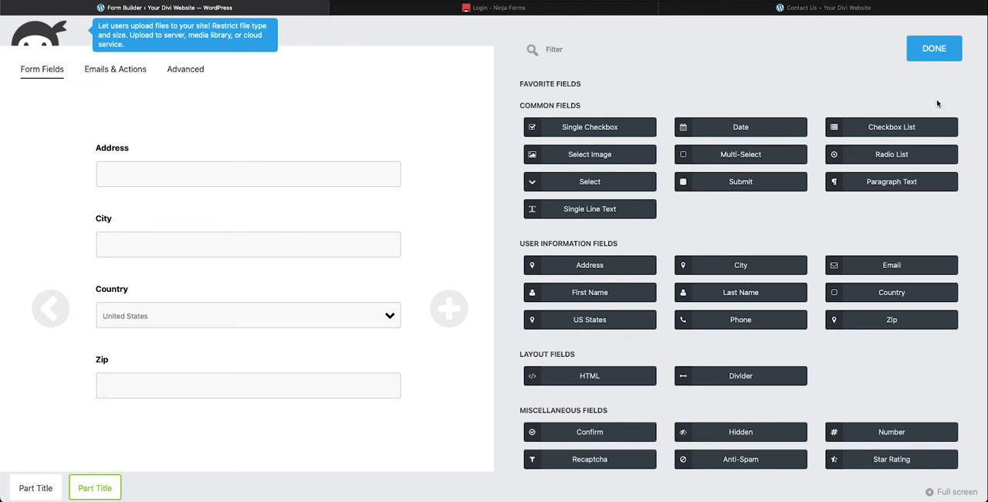
# - Put Address, City, Country and Zip fields into the second part
pyautogui.click(933, 48)
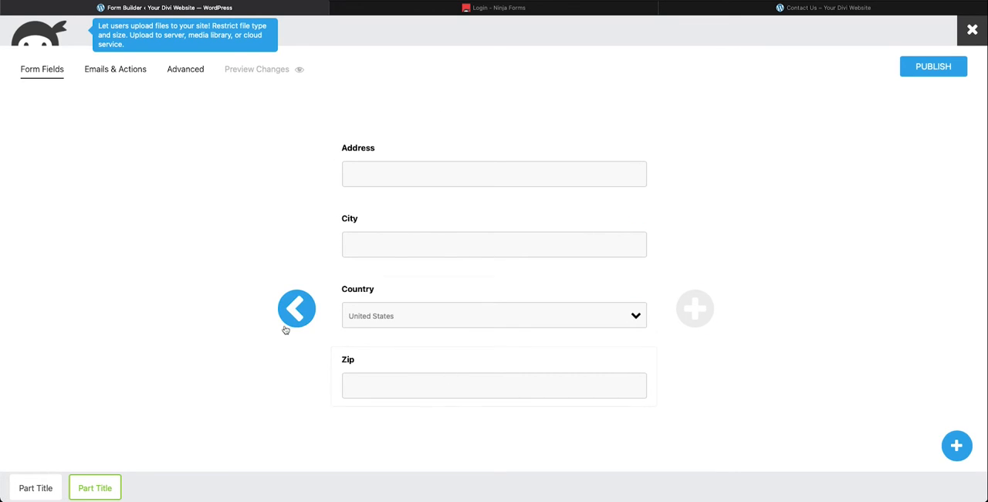
pyautogui.moveTo(245, 74)
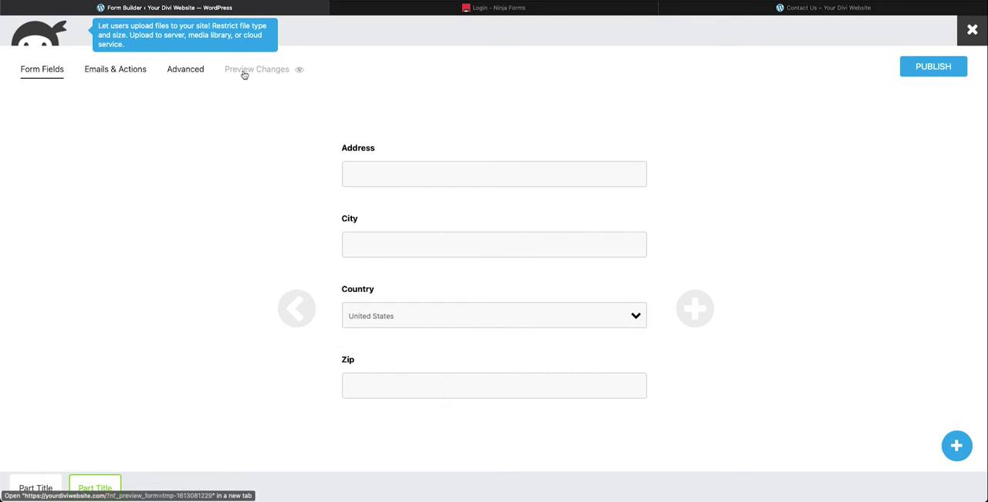
# - Preview the two-part form, check its part navigation, then add a third part
pyautogui.click(256, 70)
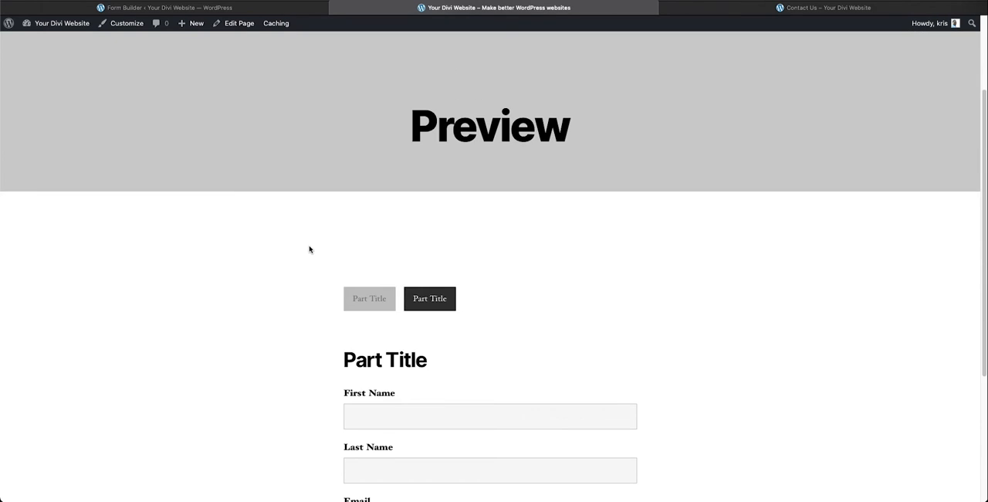
pyautogui.scroll(-3)
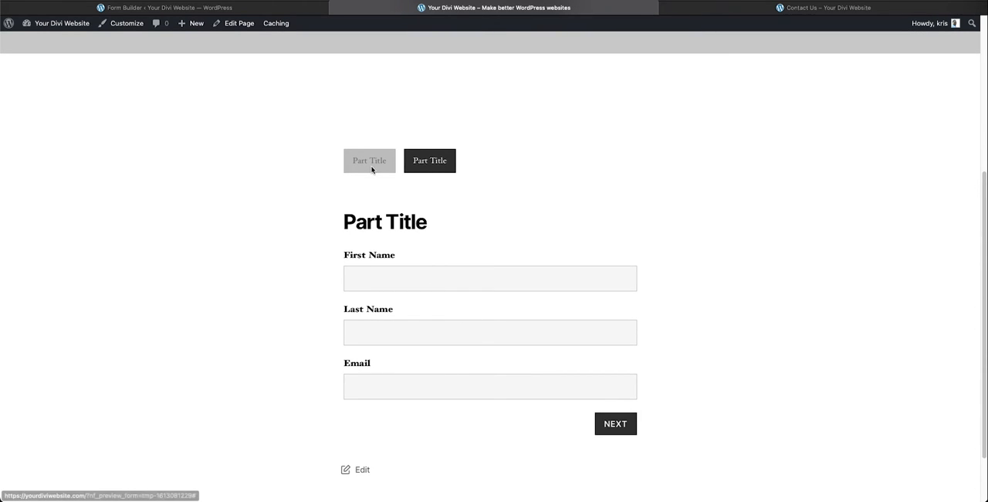
pyautogui.click(615, 424)
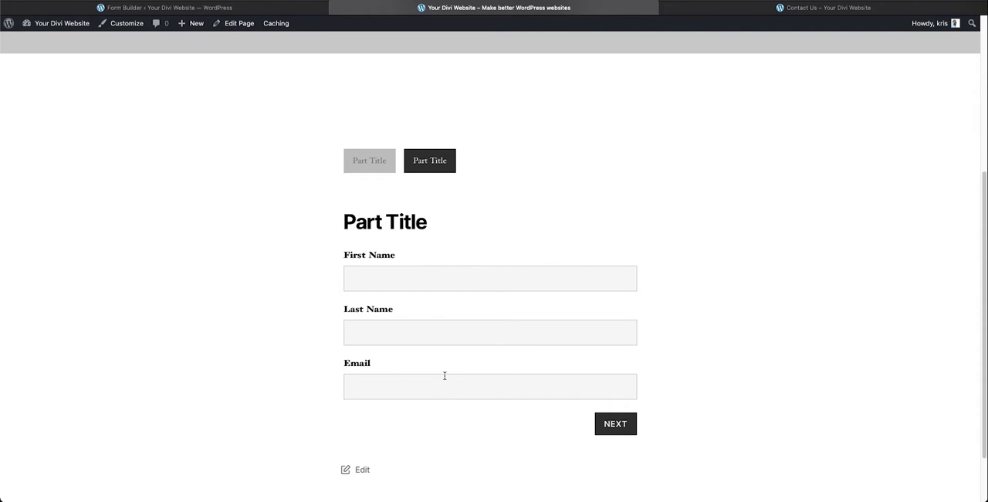
pyautogui.click(615, 423)
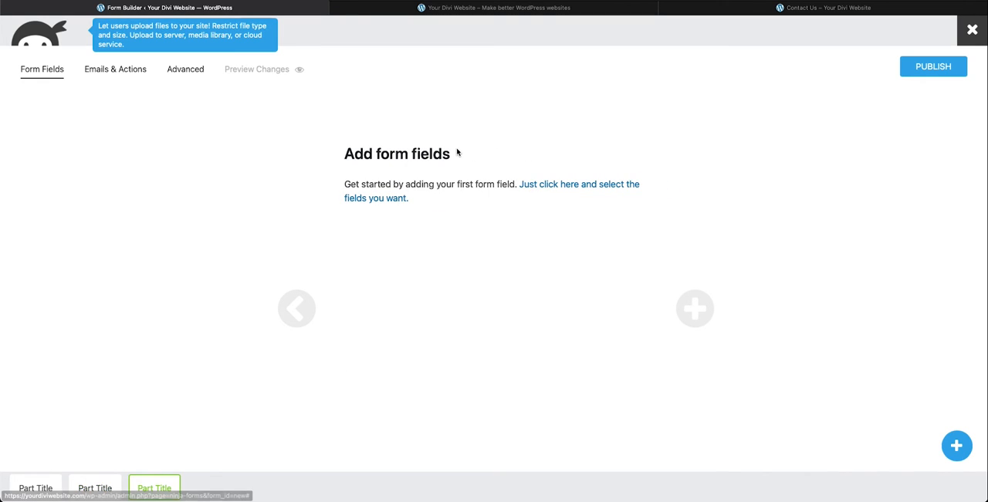
# - Add a Radio List with options One, Two, Three plus a Submit button to part three
pyautogui.click(957, 446)
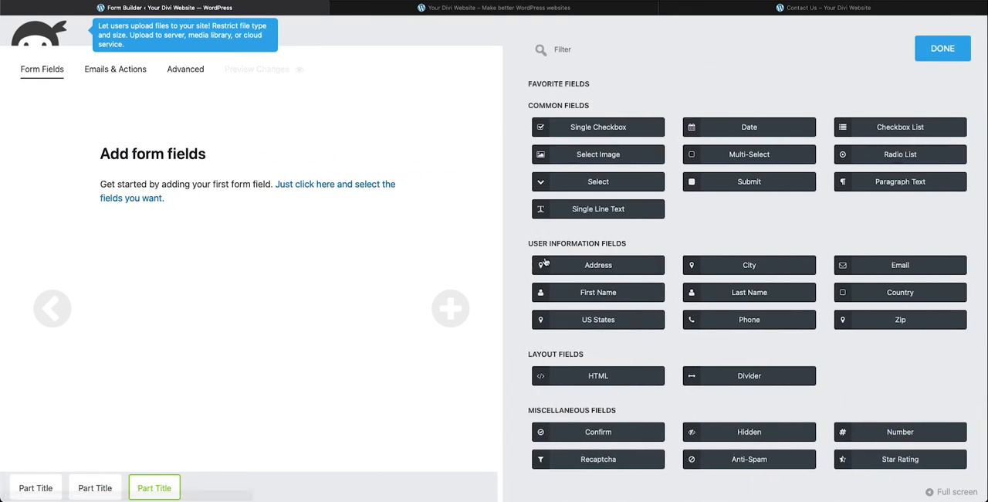
pyautogui.click(900, 154)
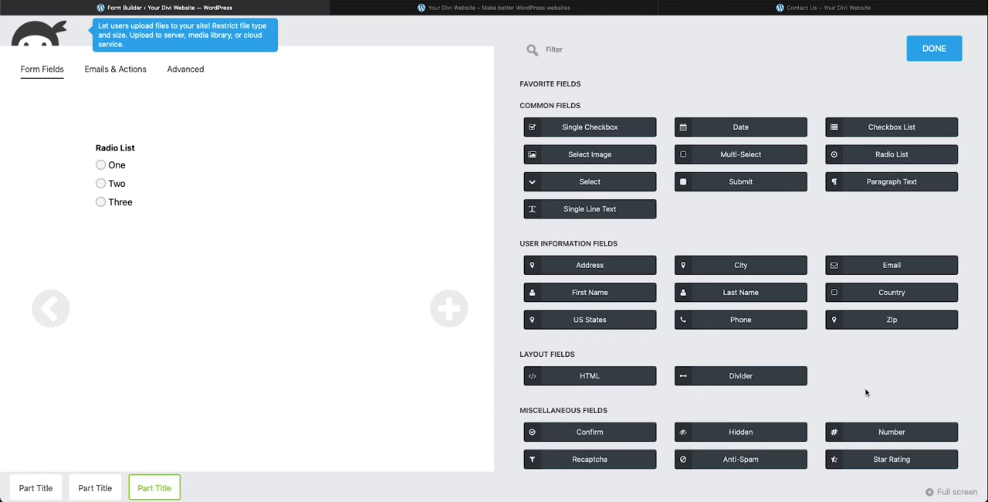
pyautogui.moveTo(860, 388)
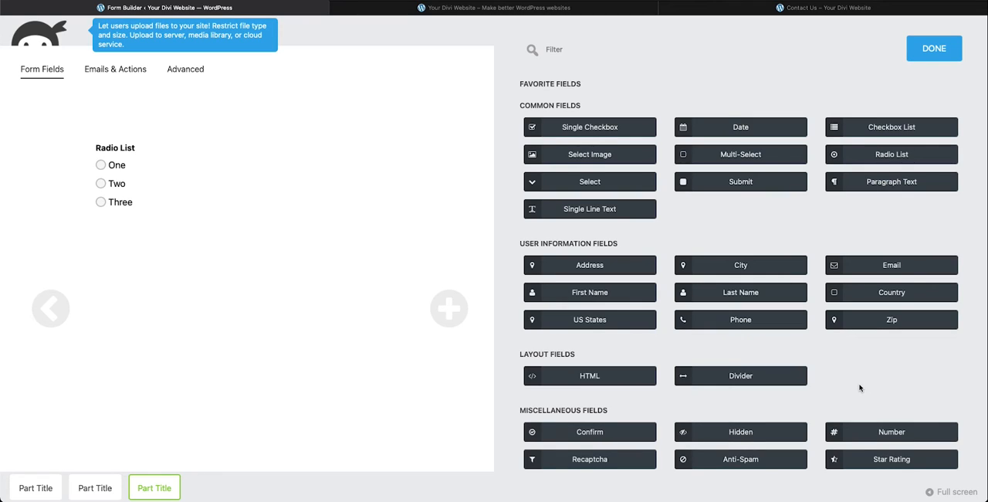
pyautogui.click(740, 181)
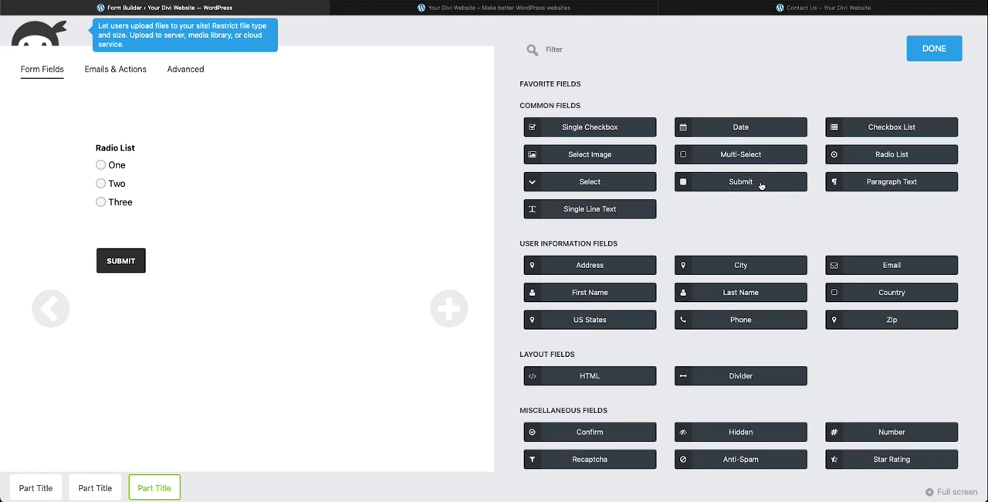
pyautogui.click(933, 48)
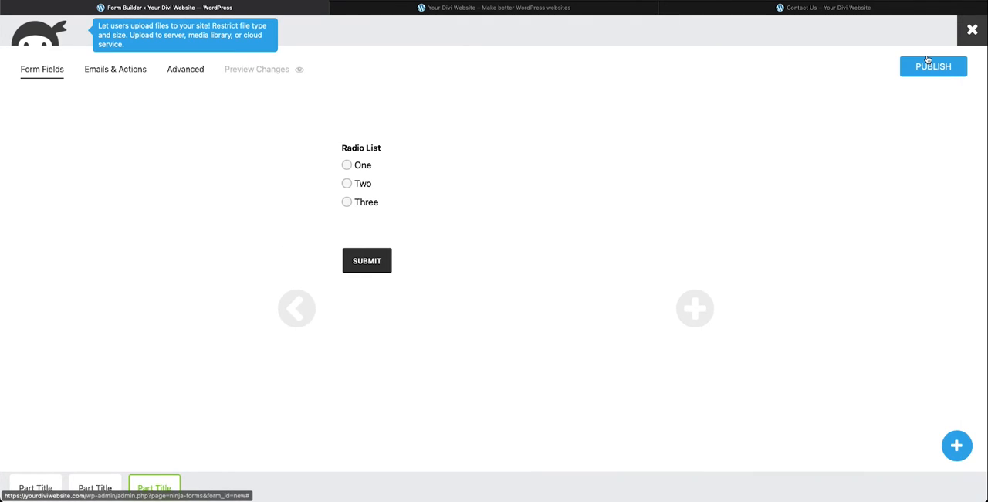
pyautogui.moveTo(296, 308)
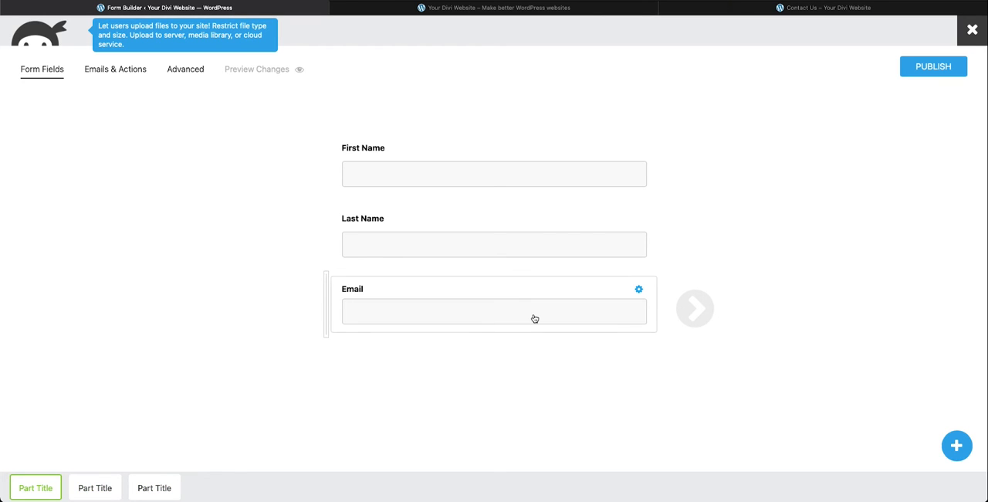
# - Turn on Required Field for First Name, Last Name and Email
pyautogui.click(494, 173)
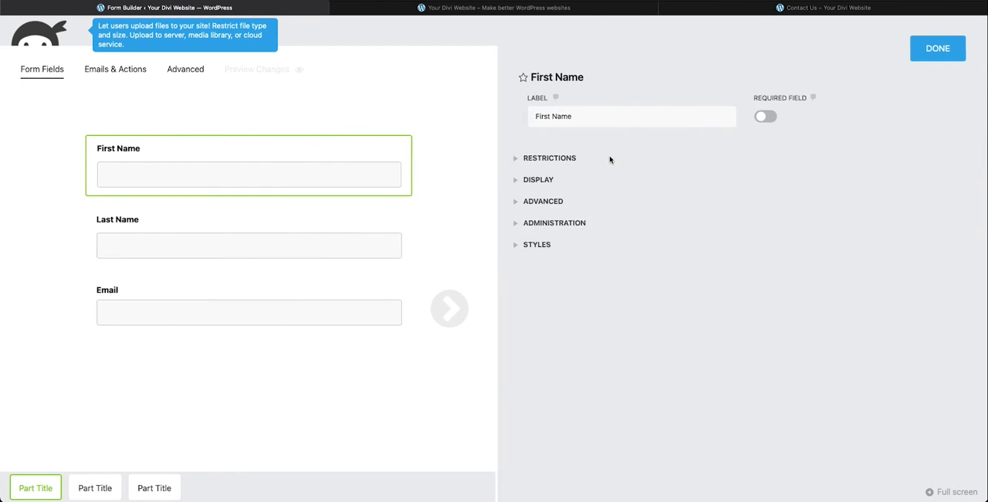
pyautogui.click(762, 116)
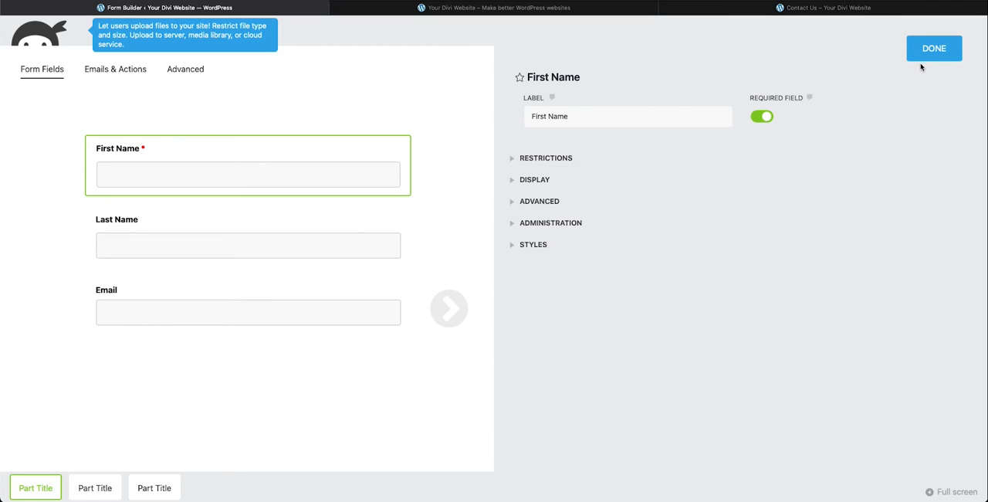
pyautogui.click(248, 236)
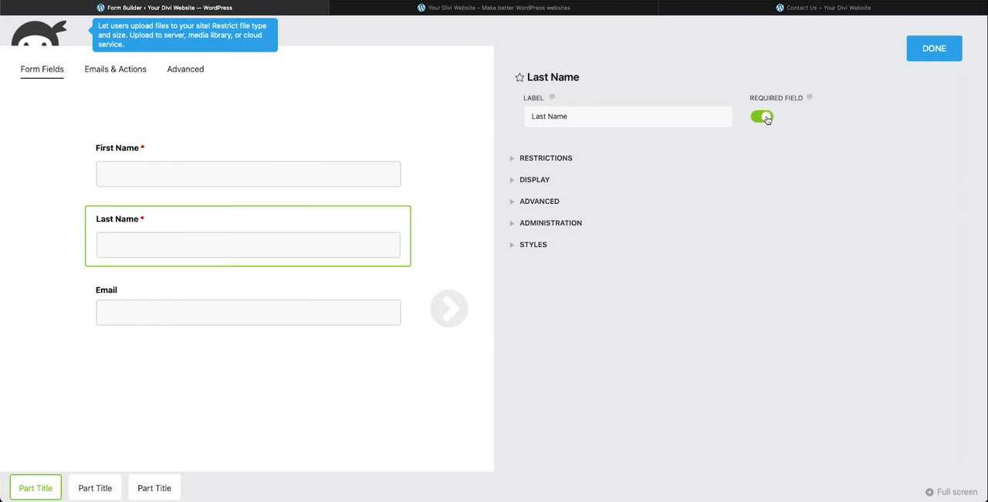
pyautogui.click(934, 48)
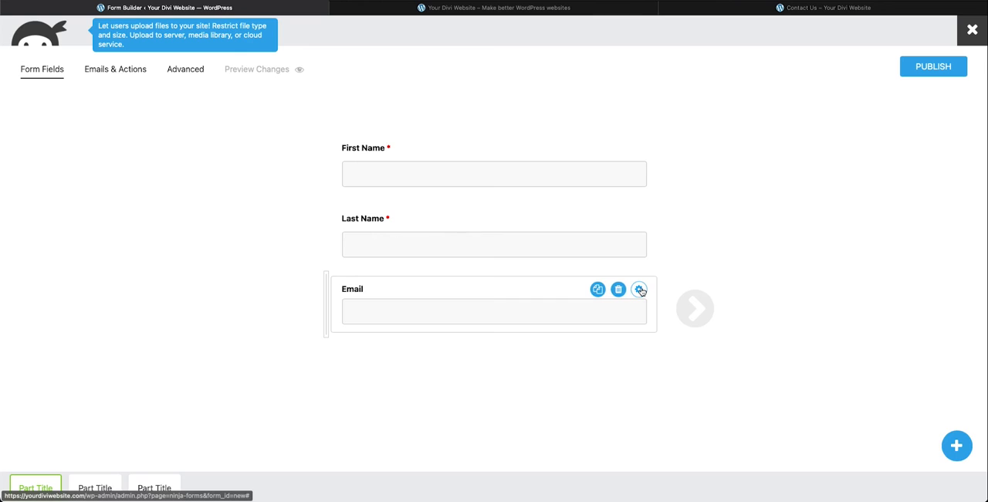
pyautogui.click(640, 288)
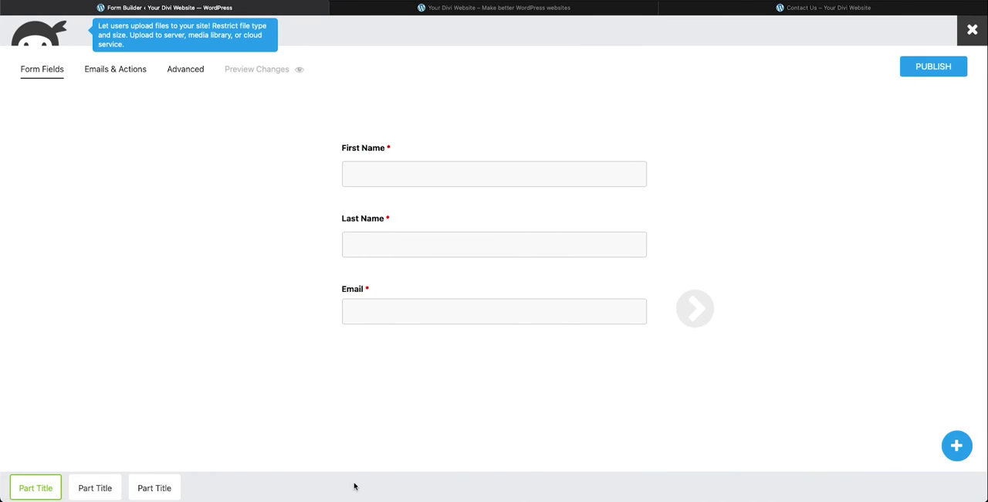
pyautogui.moveTo(839, 389)
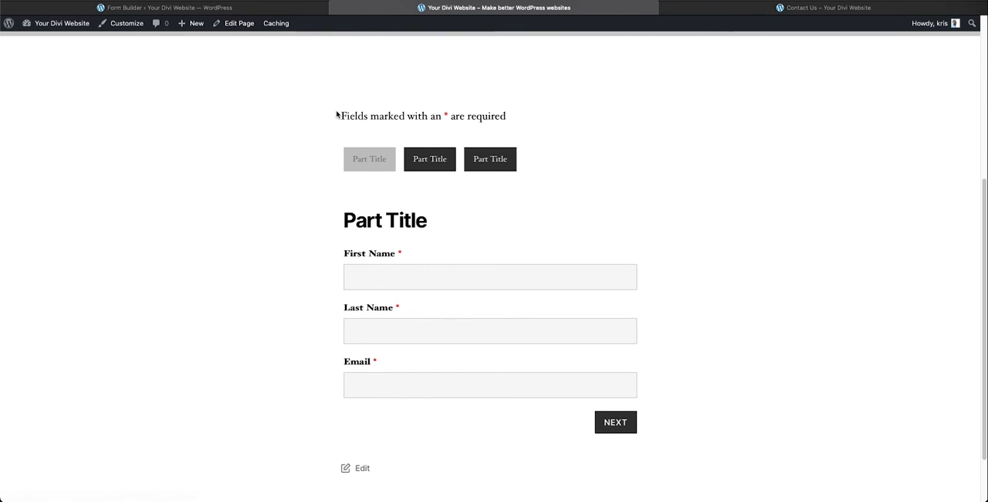
pyautogui.moveTo(522, 118)
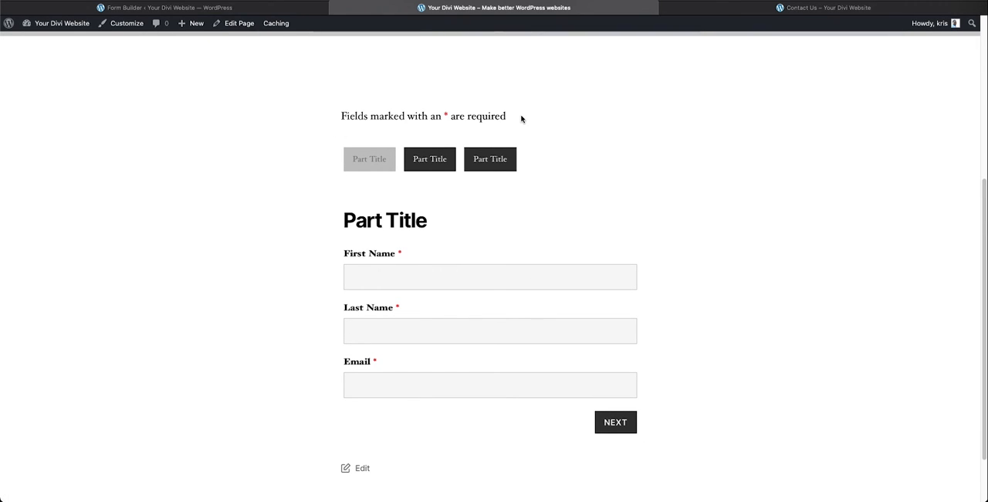
pyautogui.moveTo(485, 261)
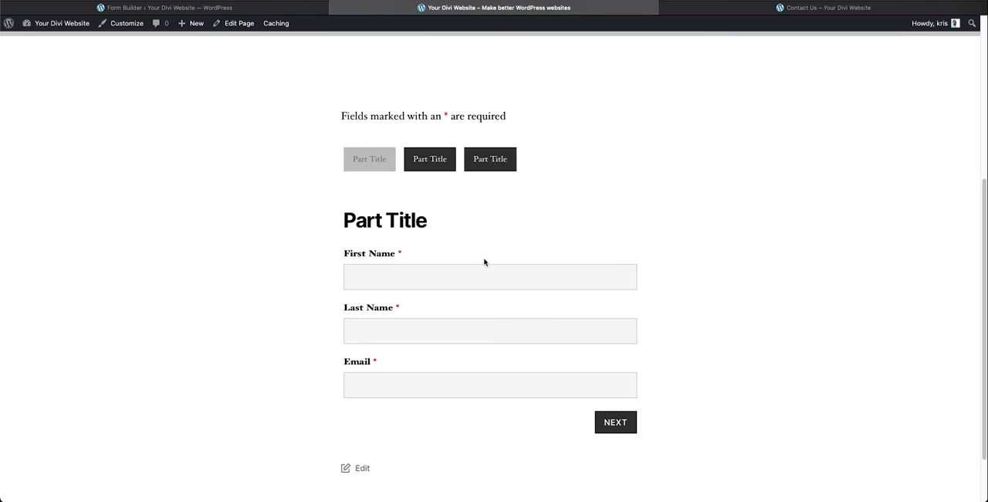
# - Jump to the second part in the preview to see First Name, Last Name and Email errors
pyautogui.click(616, 422)
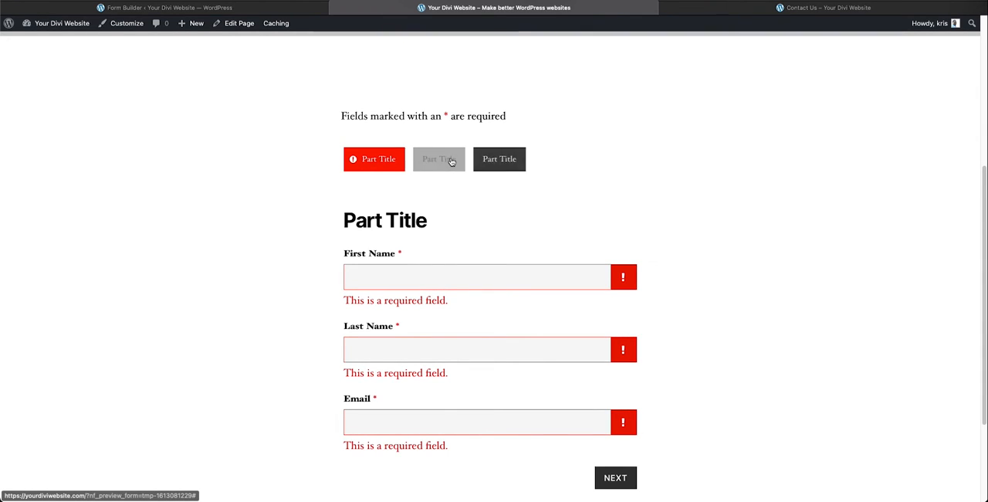
pyautogui.moveTo(386, 159)
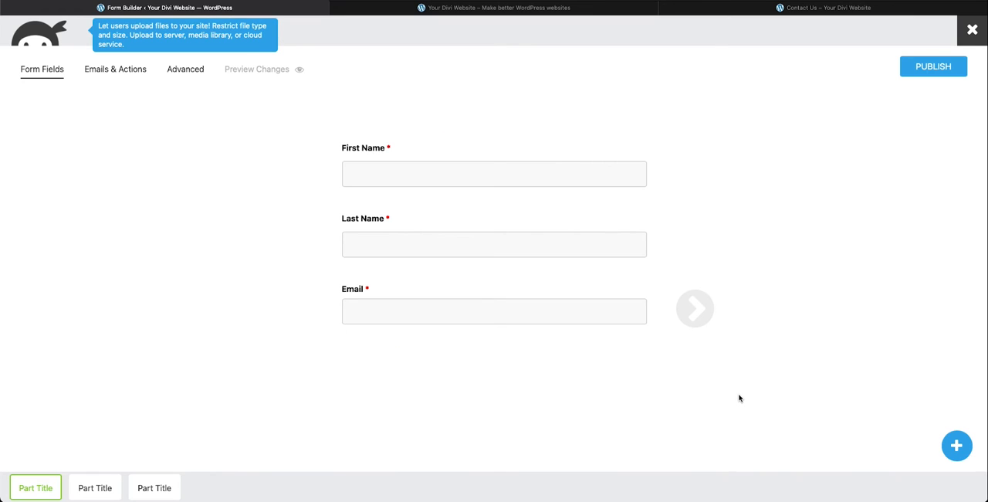
pyautogui.moveTo(39, 457)
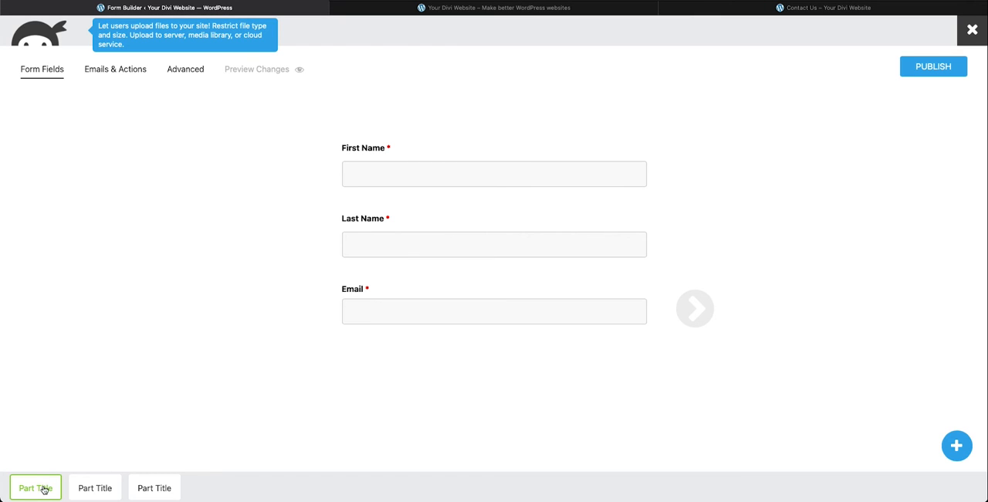
# - Title the first two parts 'Sign up' and 'Address'
pyautogui.click(36, 486)
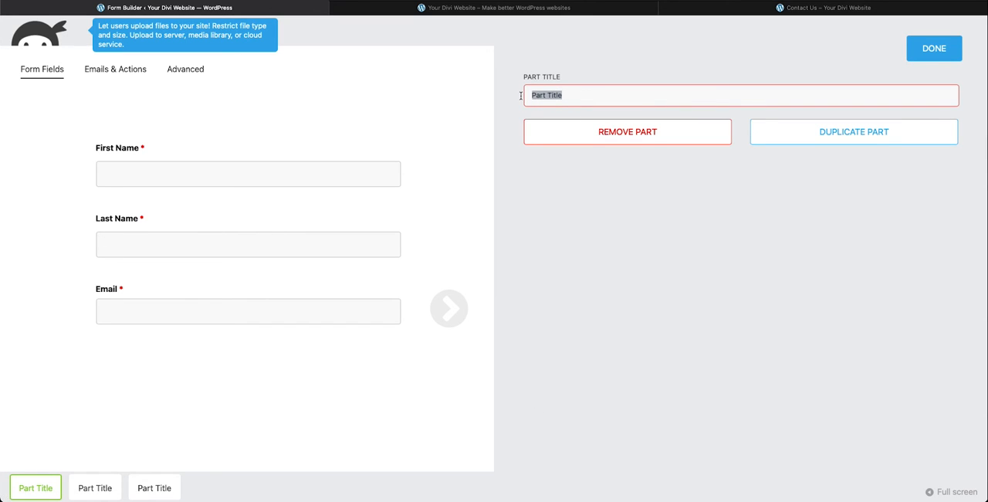
pyautogui.write('Sign')
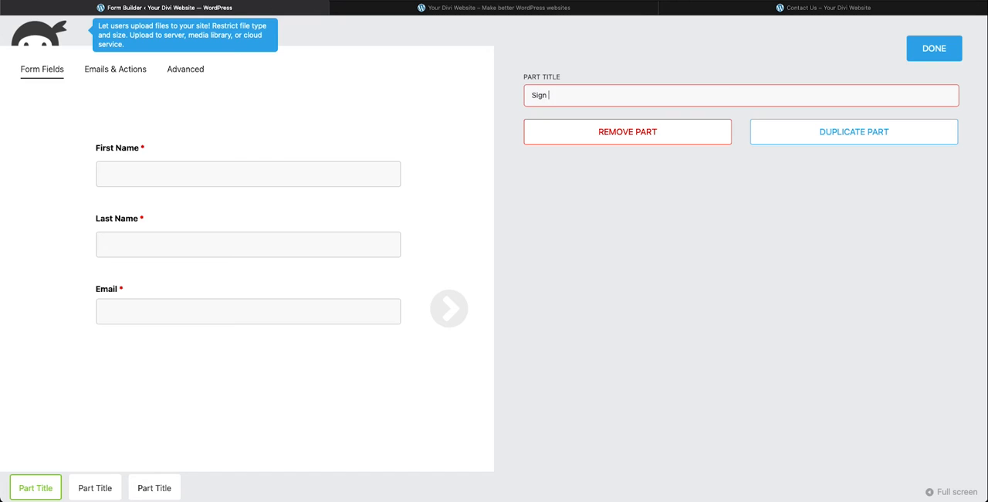
pyautogui.write('up')
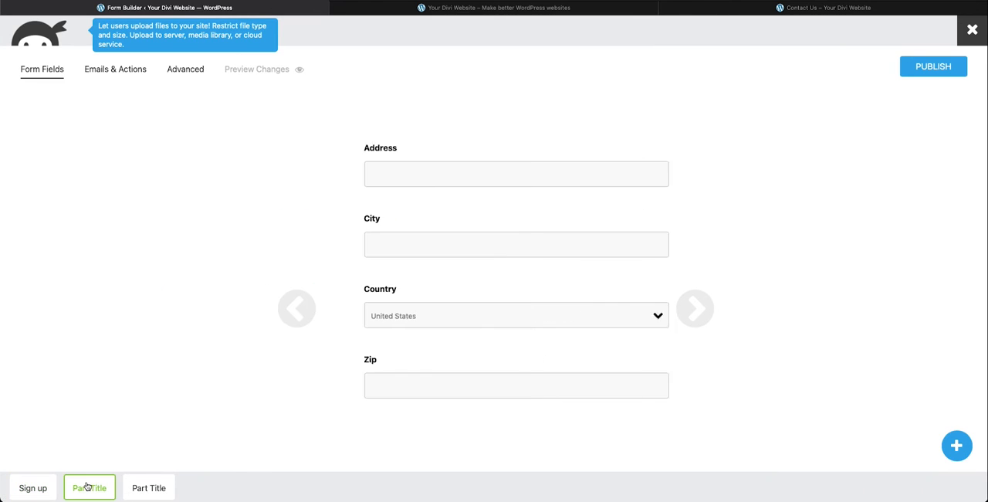
pyautogui.click(90, 487)
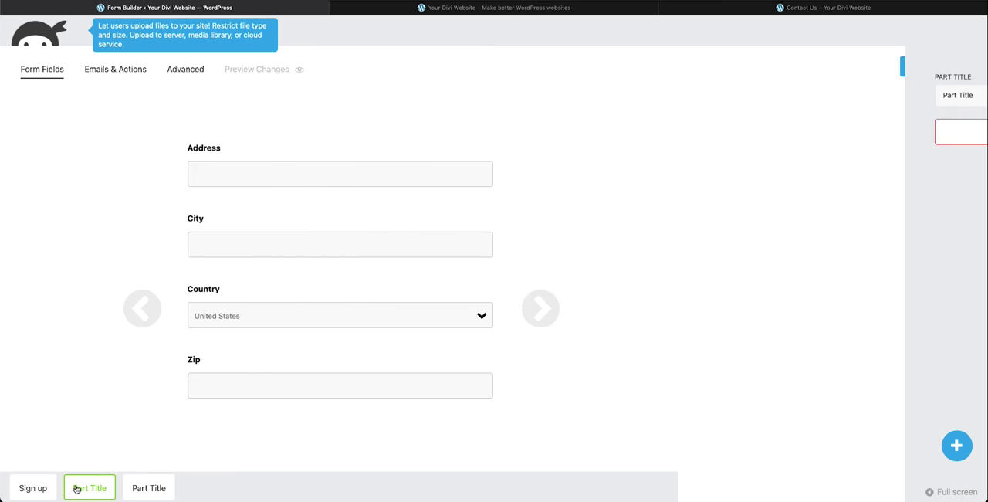
pyautogui.click(89, 487)
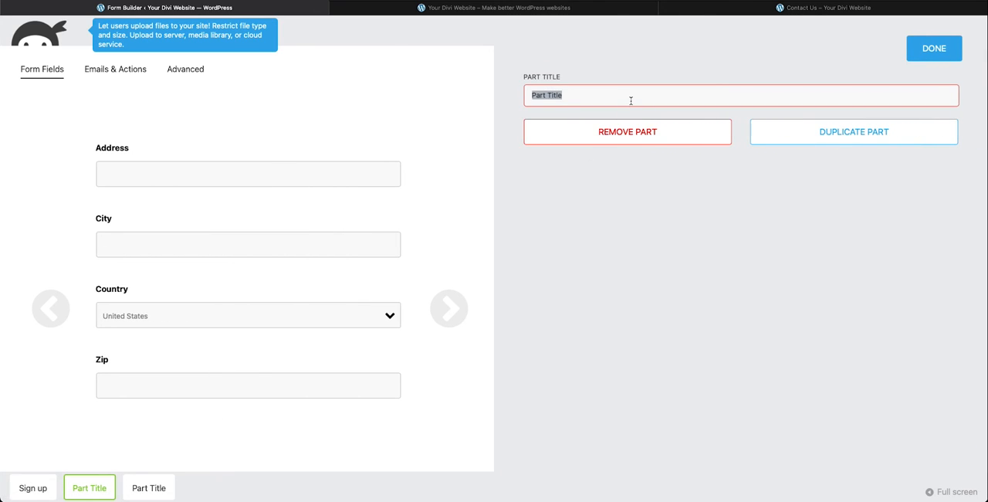
pyautogui.write('Address')
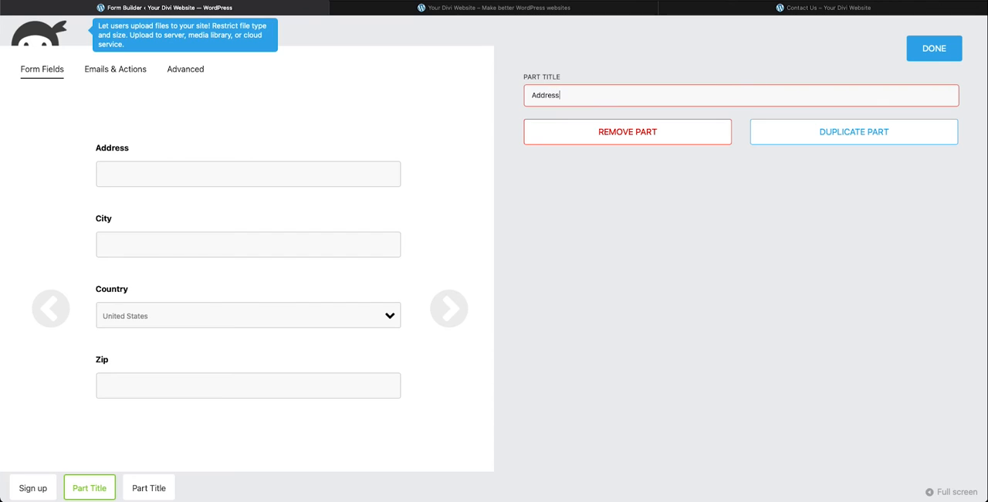
pyautogui.click(933, 48)
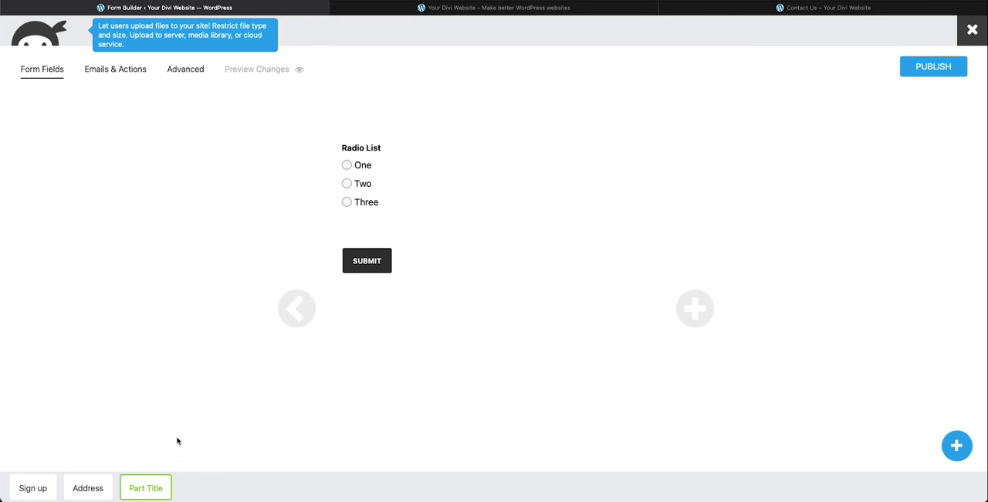
# - Title the third part 'Select a prize'
pyautogui.click(145, 487)
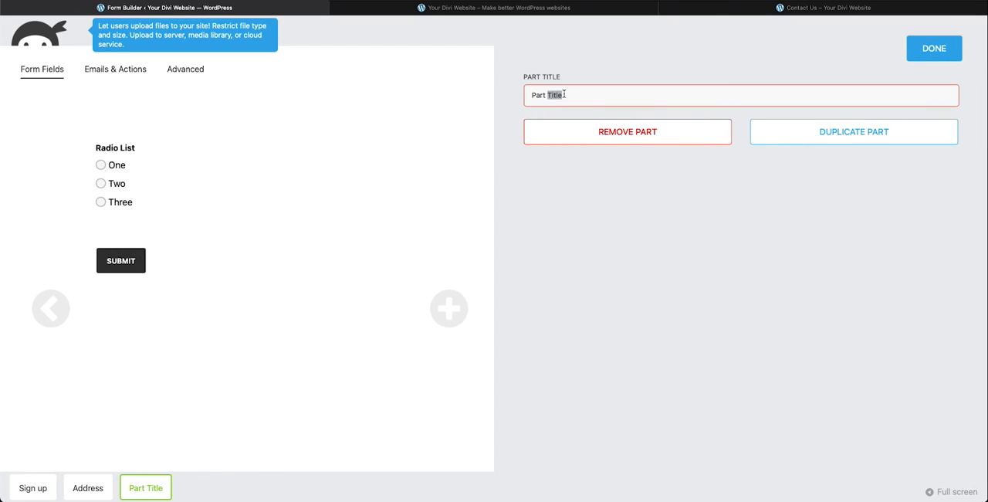
pyautogui.write('Select')
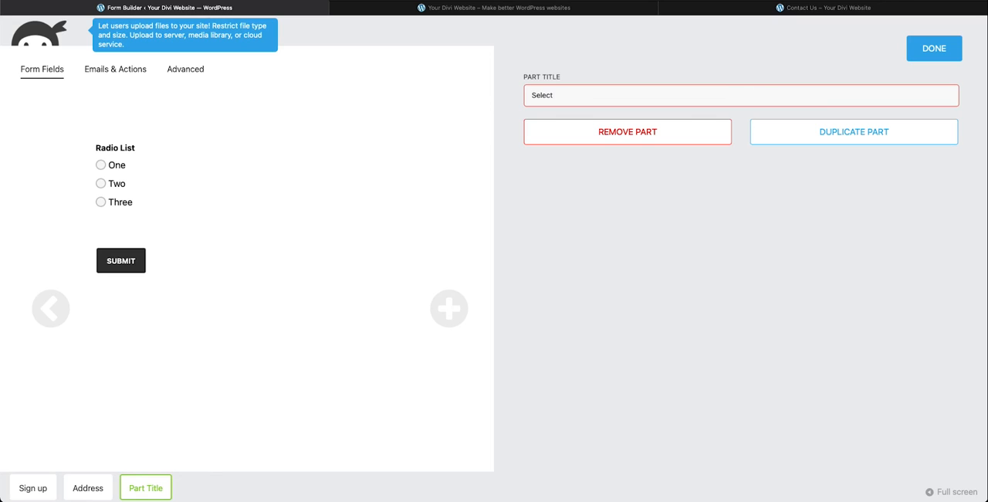
pyautogui.write('Select a prize')
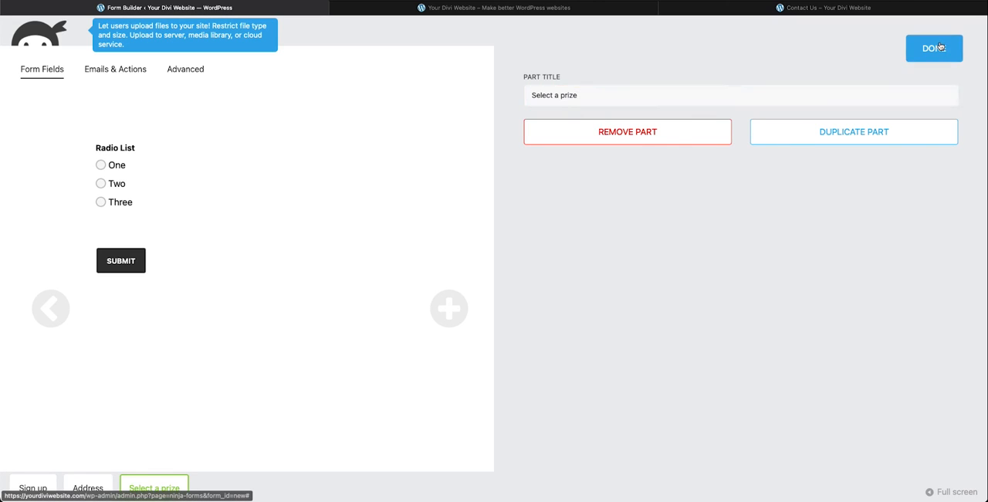
pyautogui.click(934, 48)
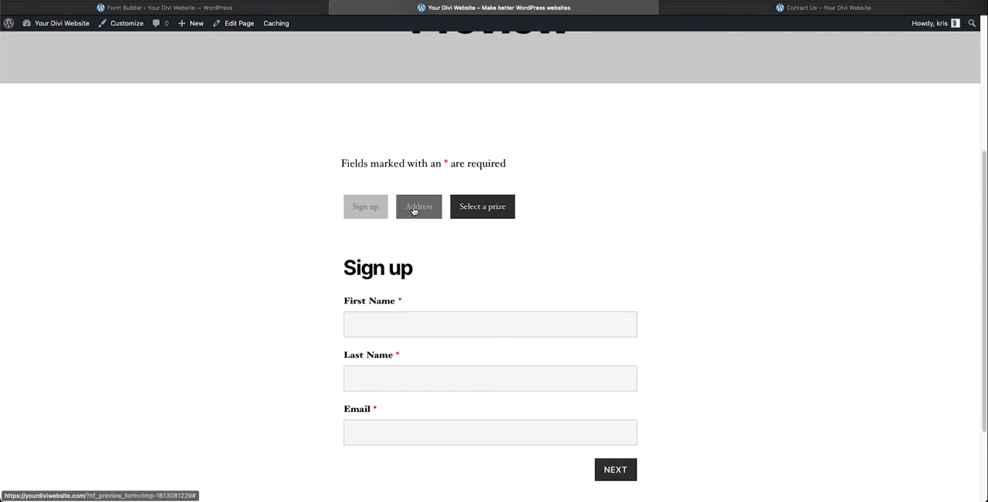
pyautogui.moveTo(299, 203)
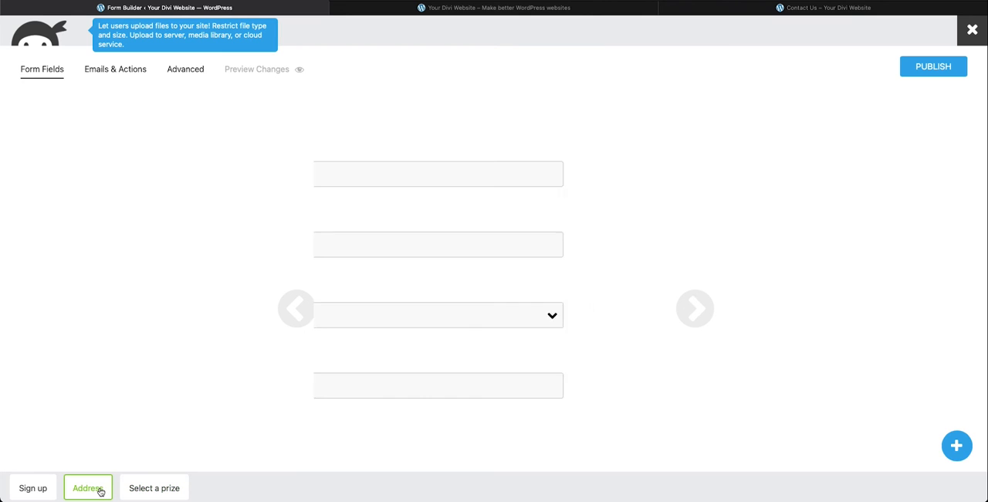
# - Duplicate the Address part, titling the copies 'Shipping Address' and 'Billing Address'
pyautogui.click(88, 486)
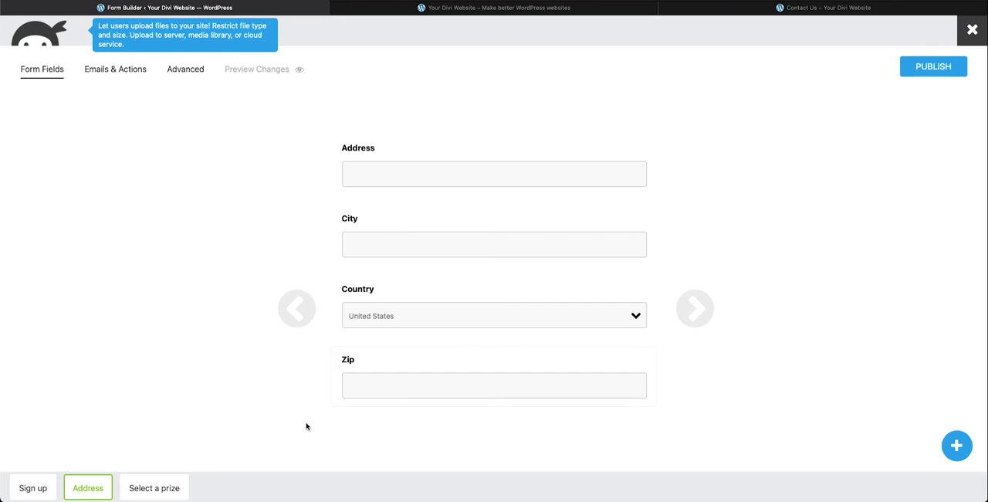
pyautogui.moveTo(93, 485)
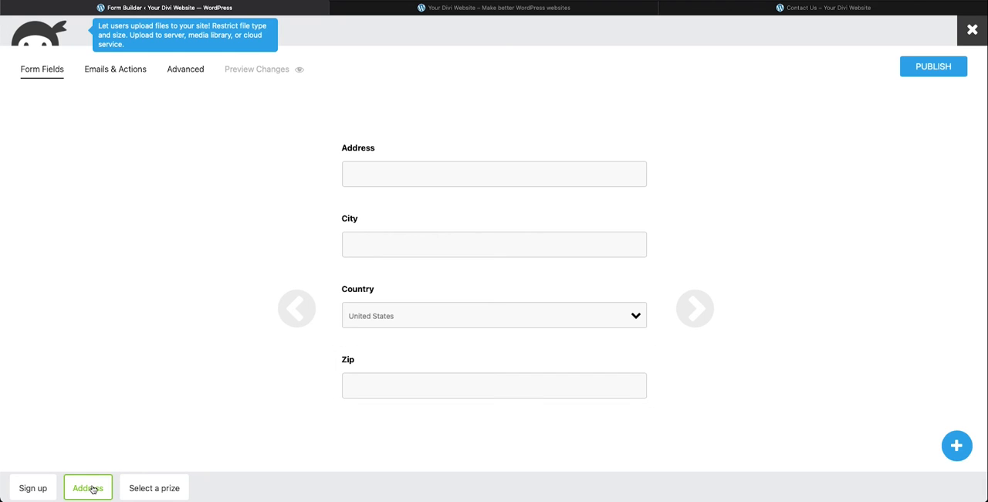
pyautogui.click(88, 486)
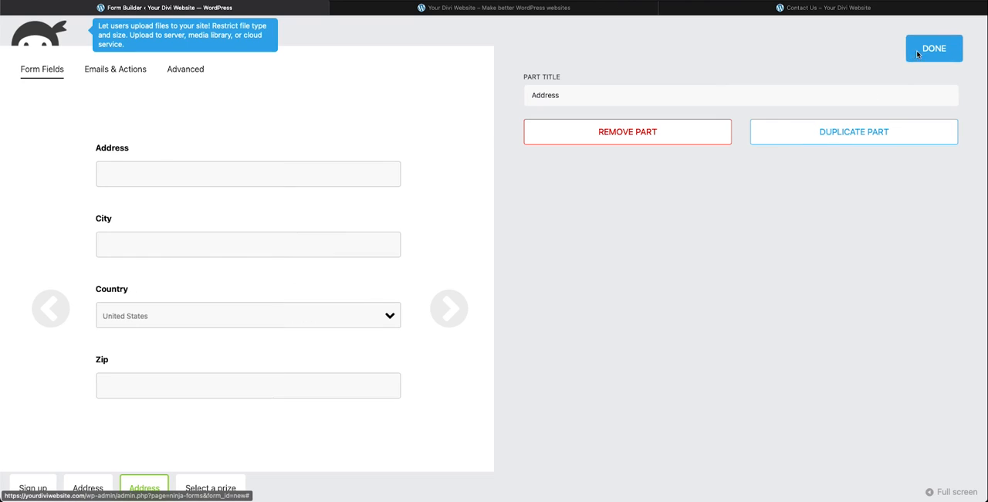
pyautogui.click(935, 48)
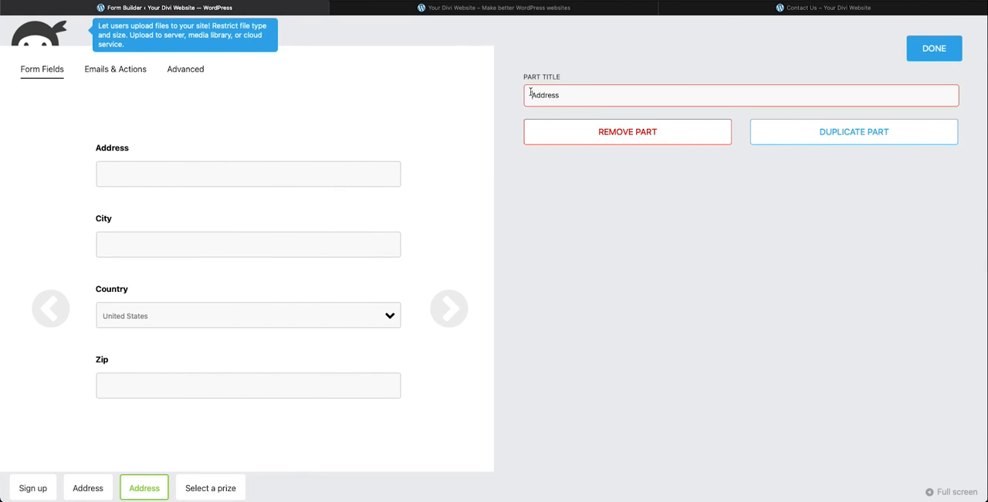
pyautogui.write('Shipping')
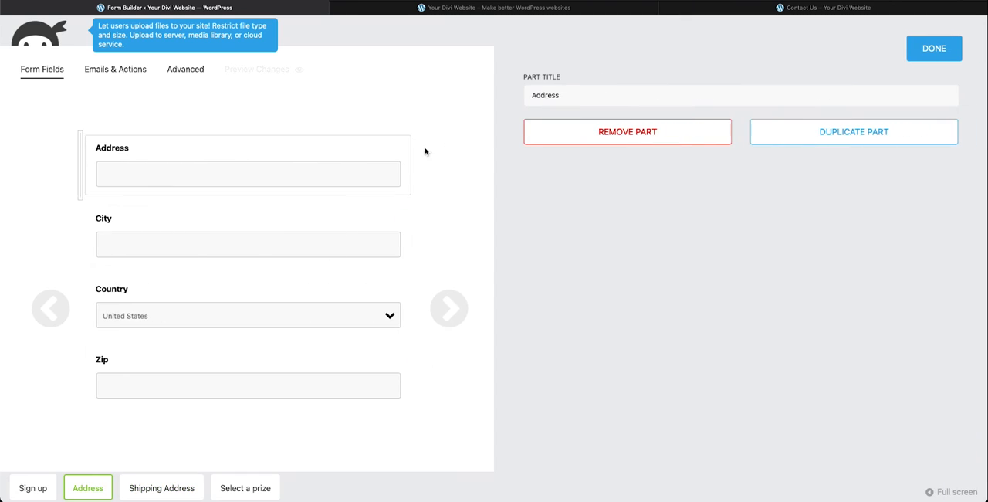
pyautogui.write('B')
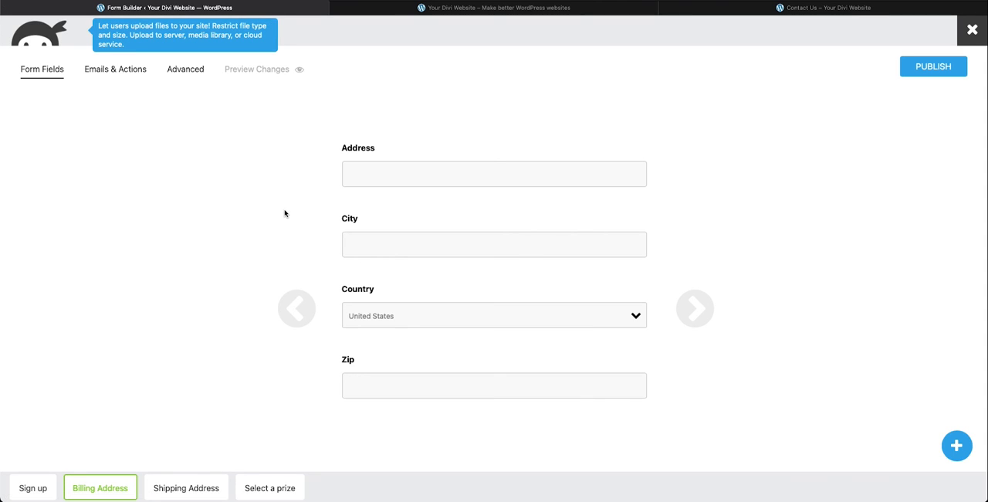
pyautogui.moveTo(288, 215)
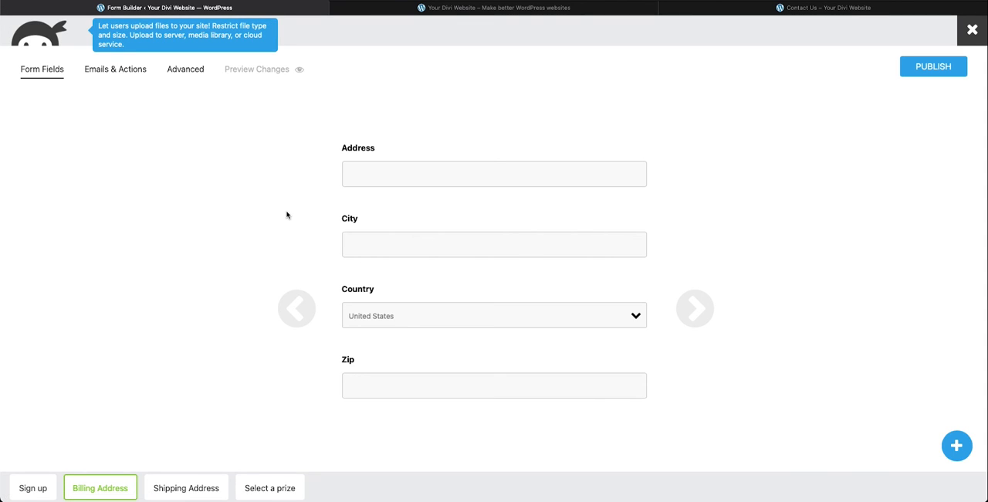
pyautogui.moveTo(266, 372)
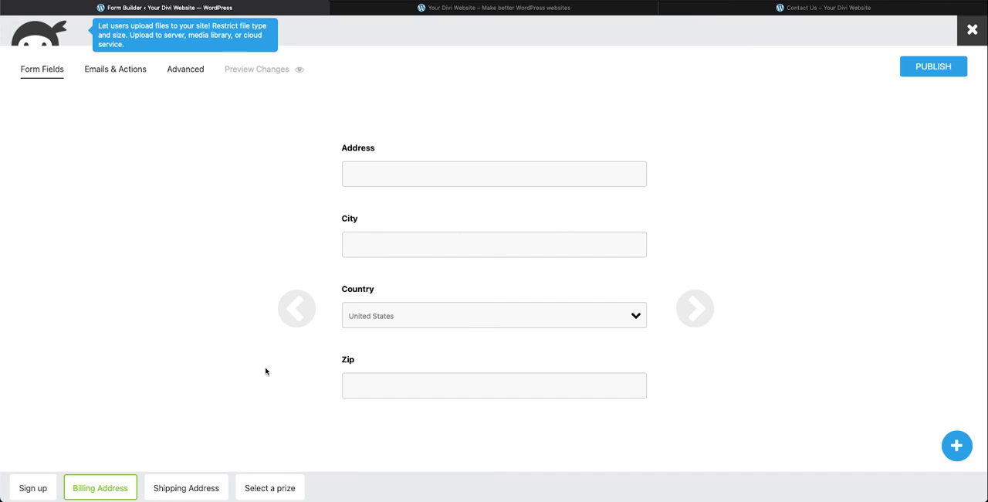
pyautogui.moveTo(240, 369)
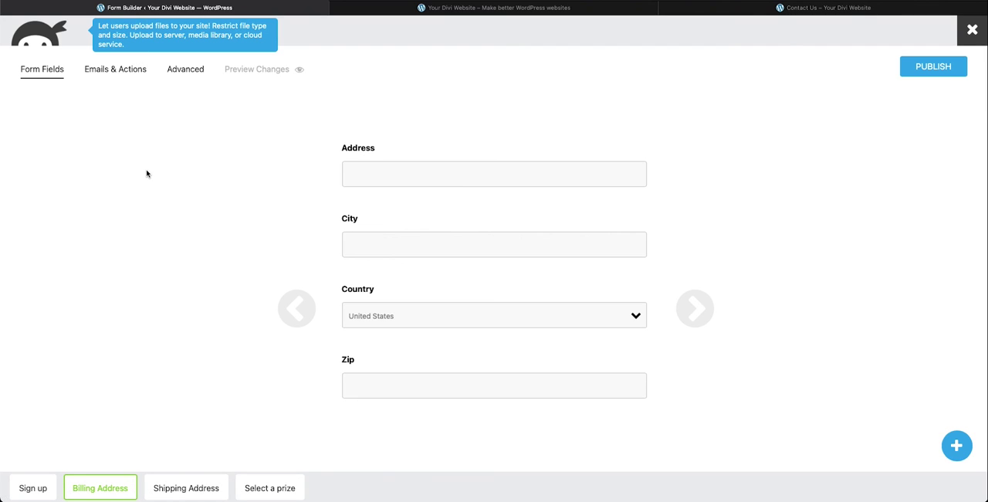
pyautogui.moveTo(288, 167)
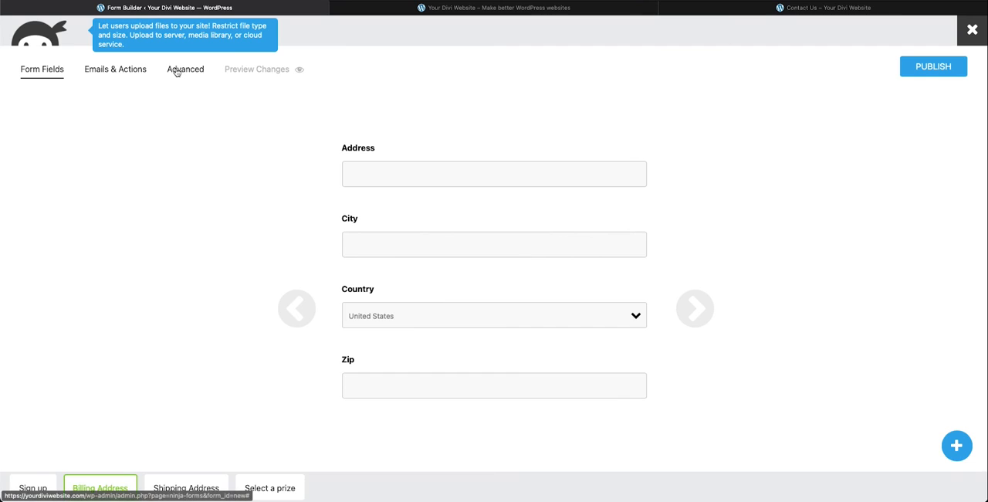
# - Open the form's Advanced Multi-Part settings
pyautogui.click(185, 69)
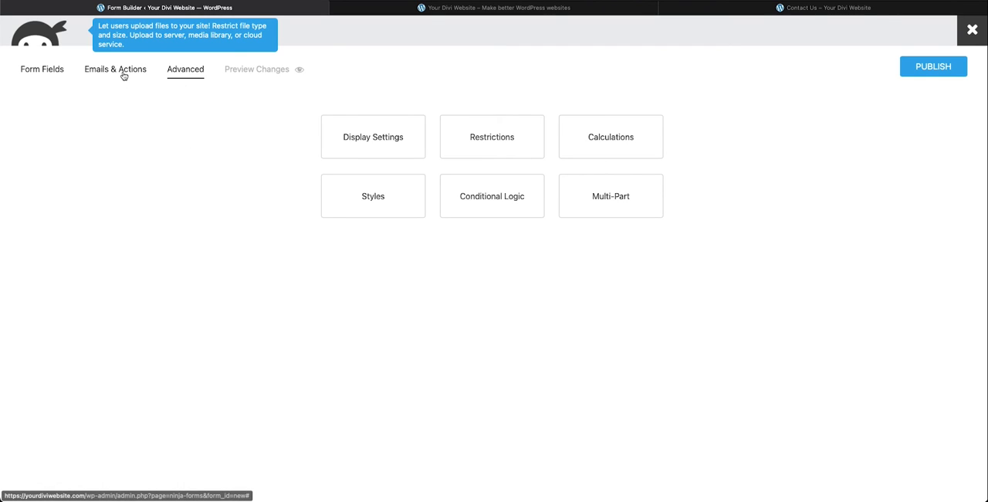
pyautogui.click(610, 196)
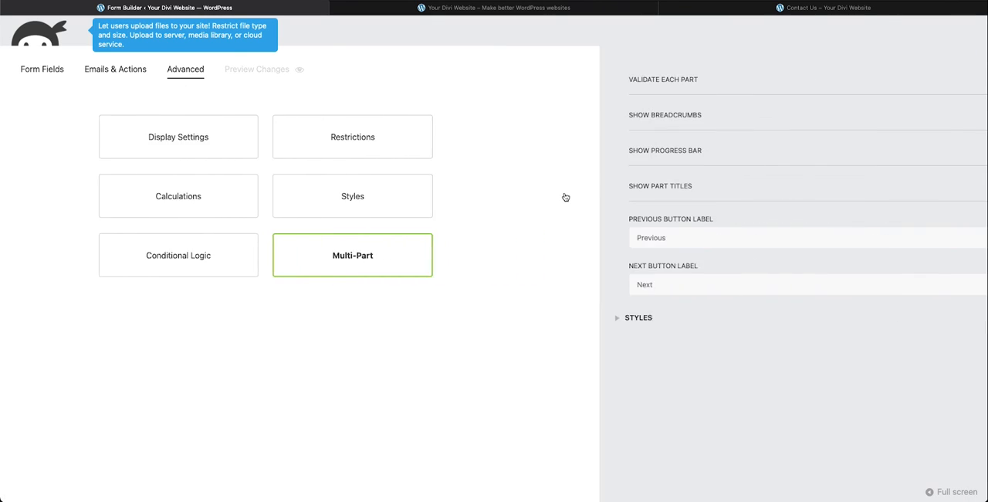
pyautogui.click(41, 70)
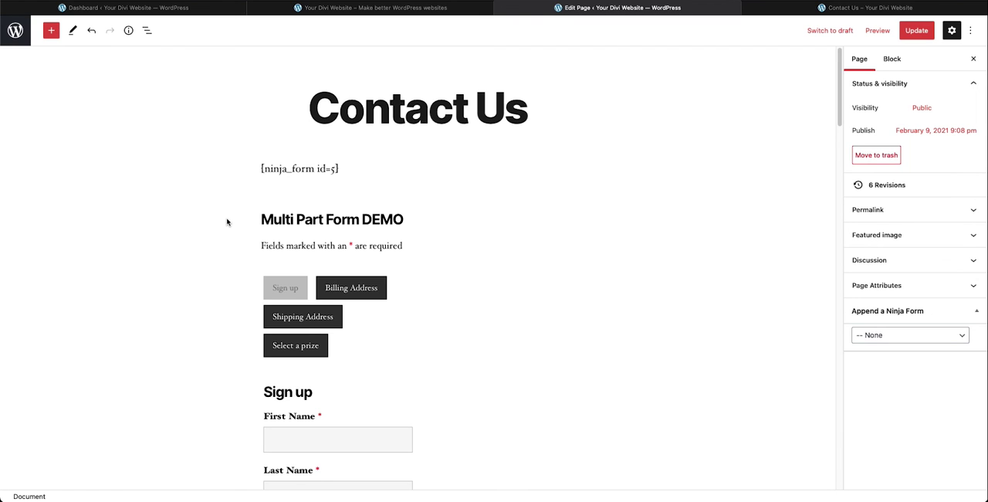
pyautogui.moveTo(220, 223)
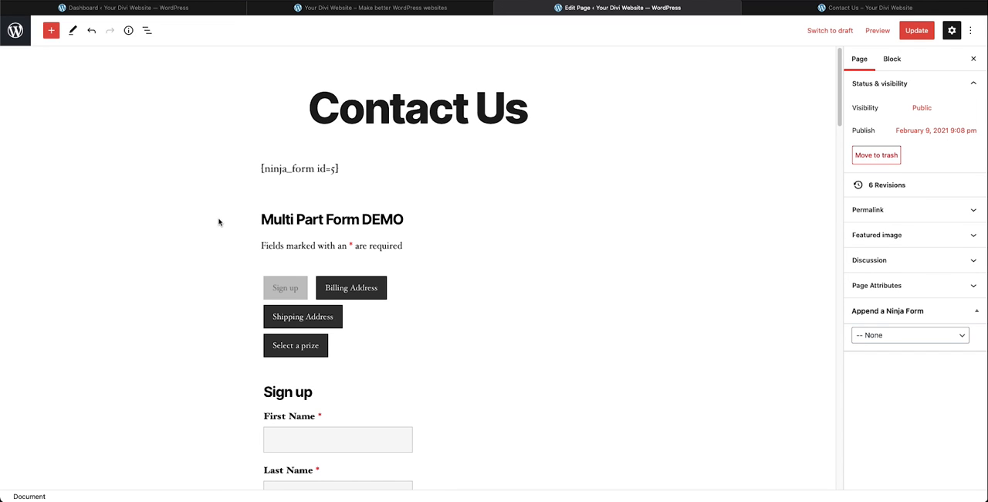